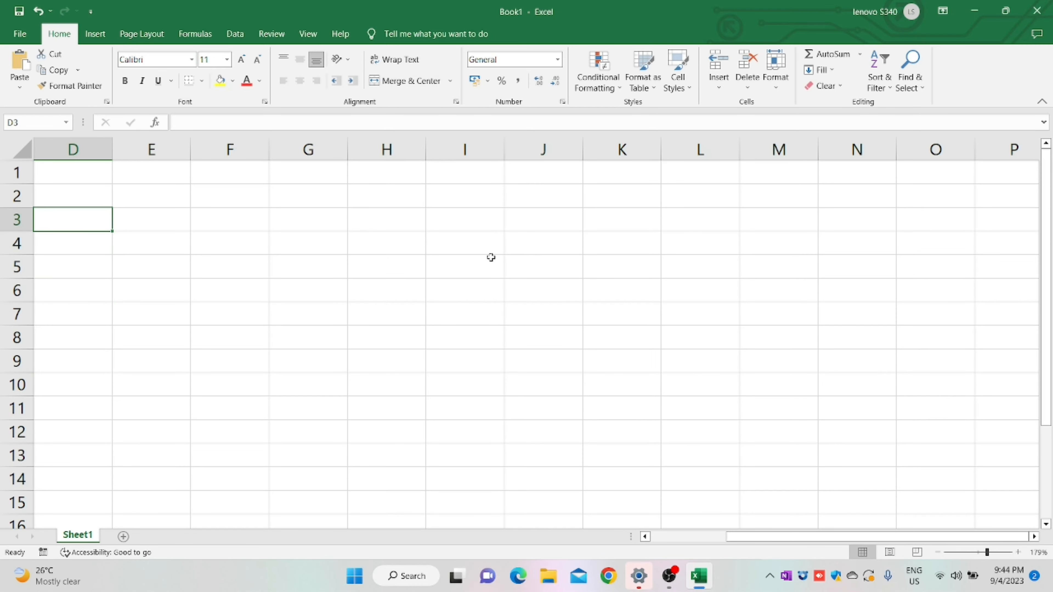
mouse_move(913, 369)
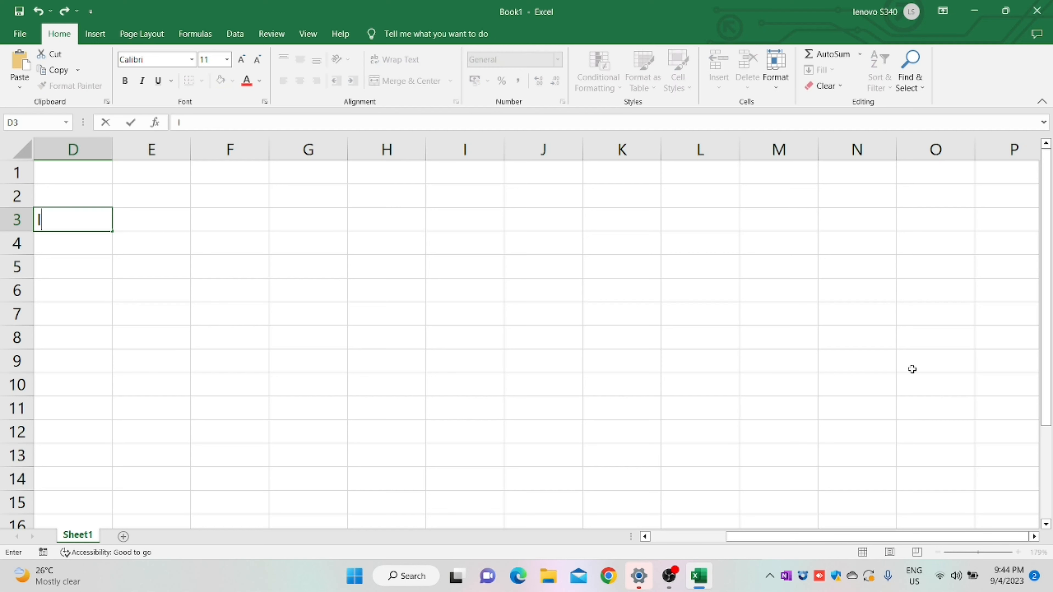
Enter the headings ID NO, FIRST NAME, LAST NAME, LOCATION, AGE, DATE REG, MONTHLY SUBSCRIPTION, DEPOSIT PAID across row 3.
text(ID NO)
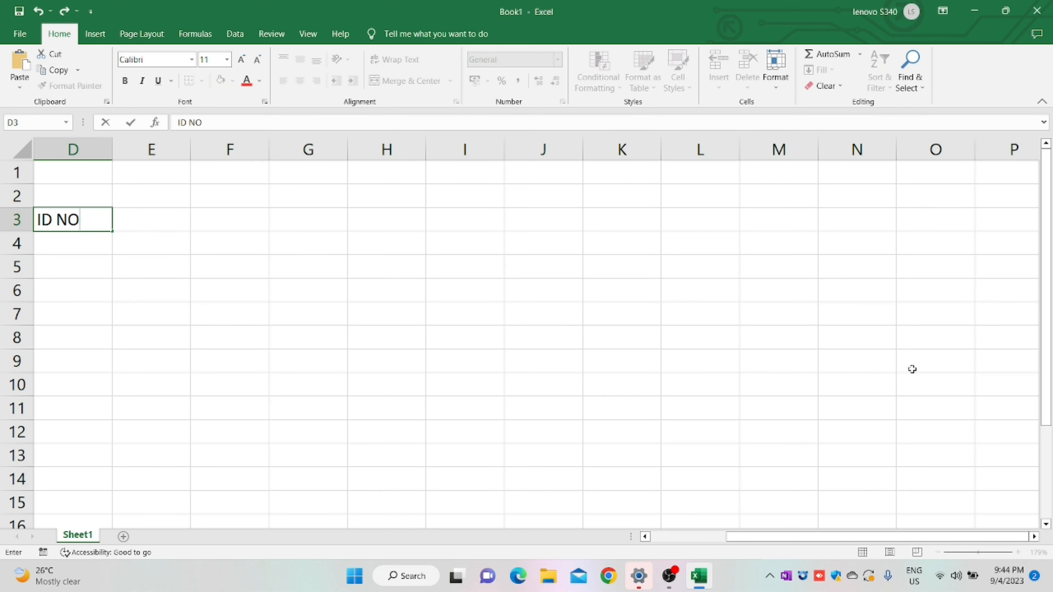
text(FIRST NAM)
click(230, 220)
text(LAST NAME)
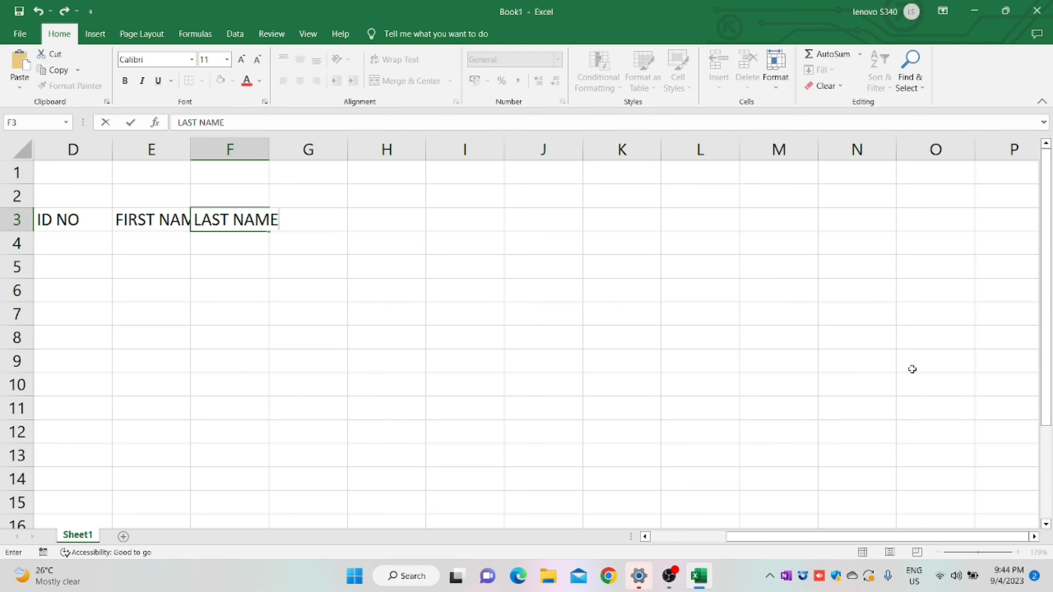
text(AGE)
click(466, 220)
text(DATE REG)
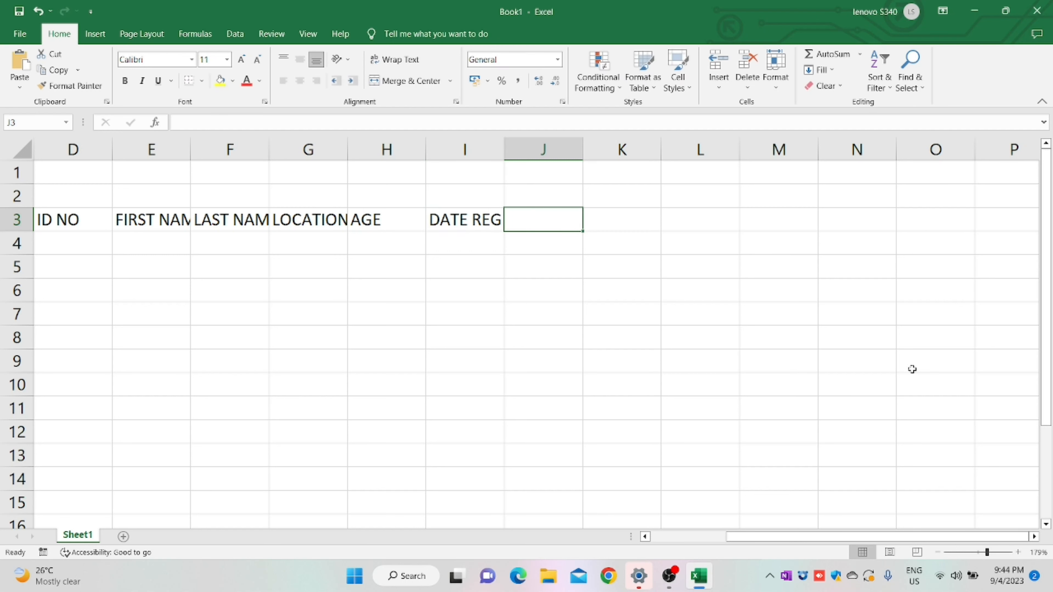
text(MONTHLY SU)
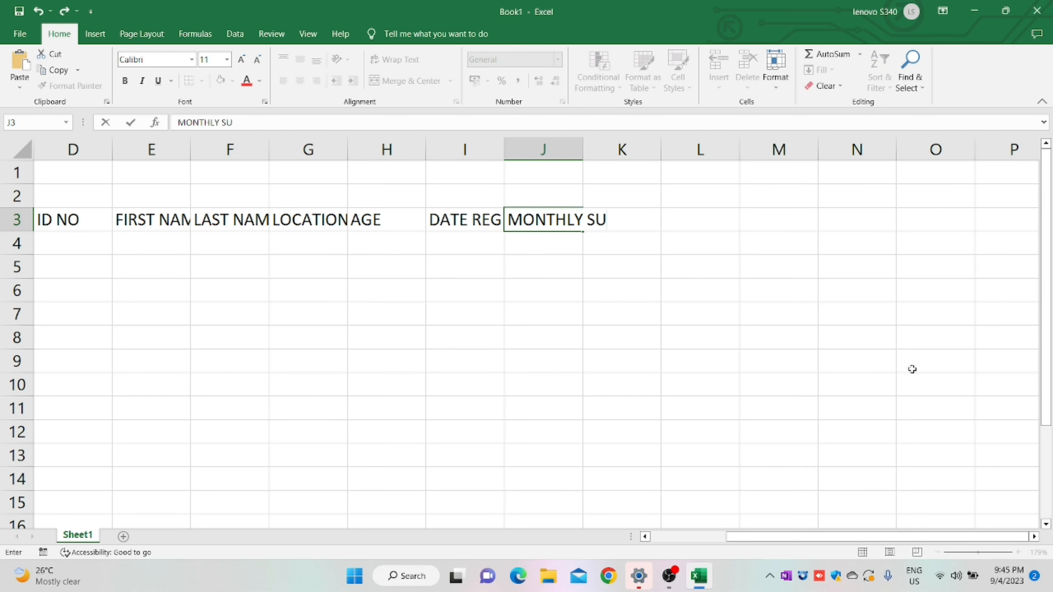
key(enter)
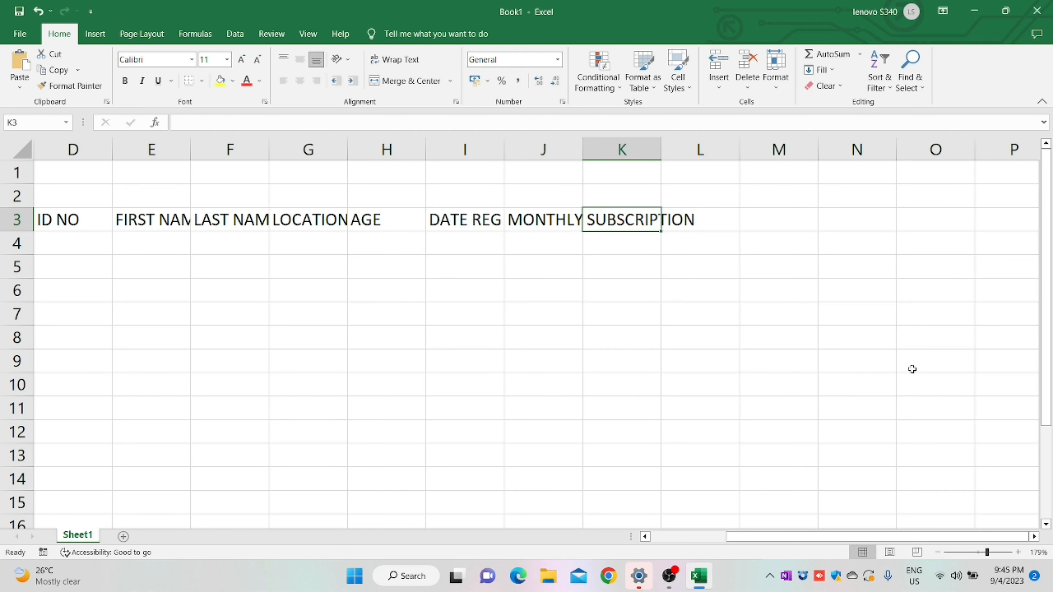
text(DEPOSIT PAID)
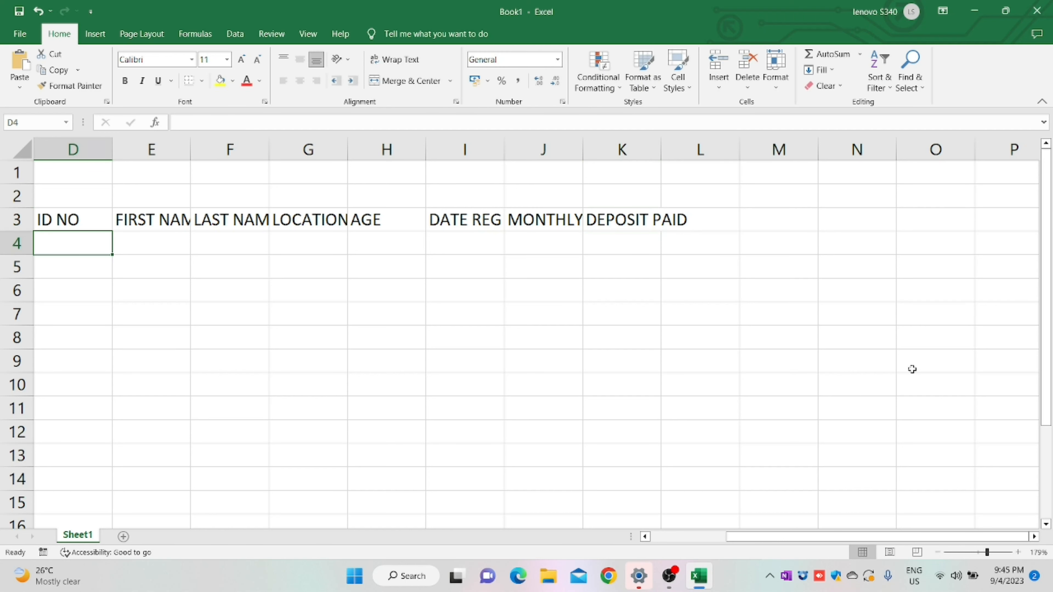
mouse_move(155, 194)
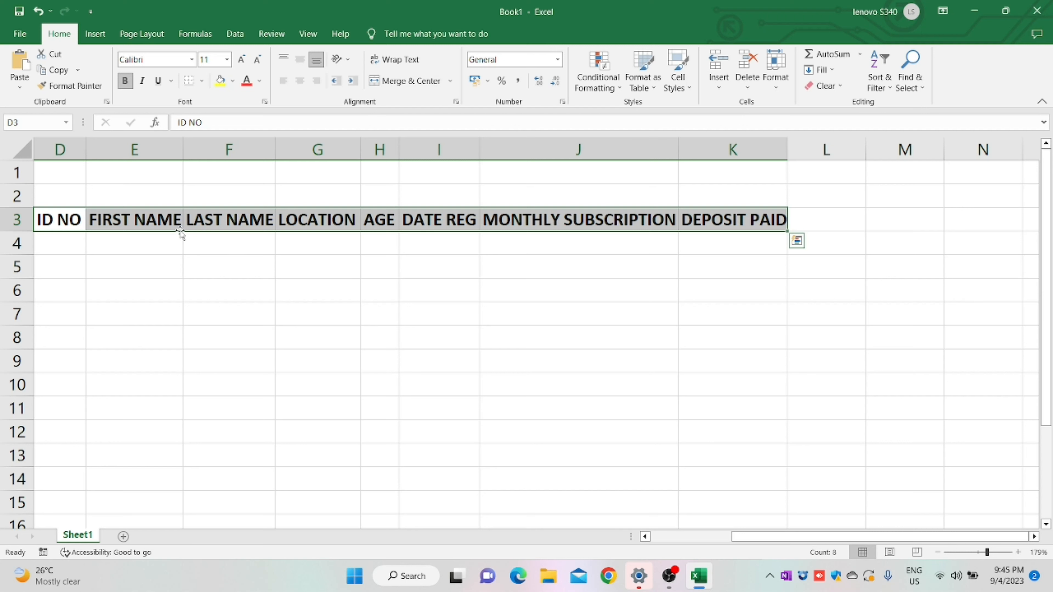
Format D3:K3 with grey fill, wrapped centred text and all borders, then move to the first DEPOSIT PAID cell.
click(233, 81)
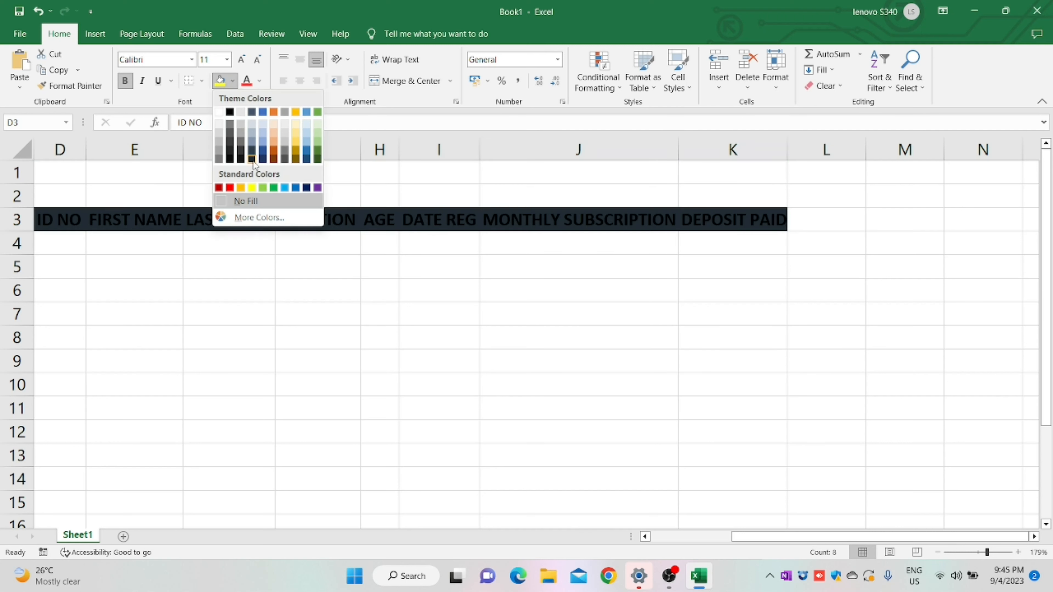
mouse_move(219, 159)
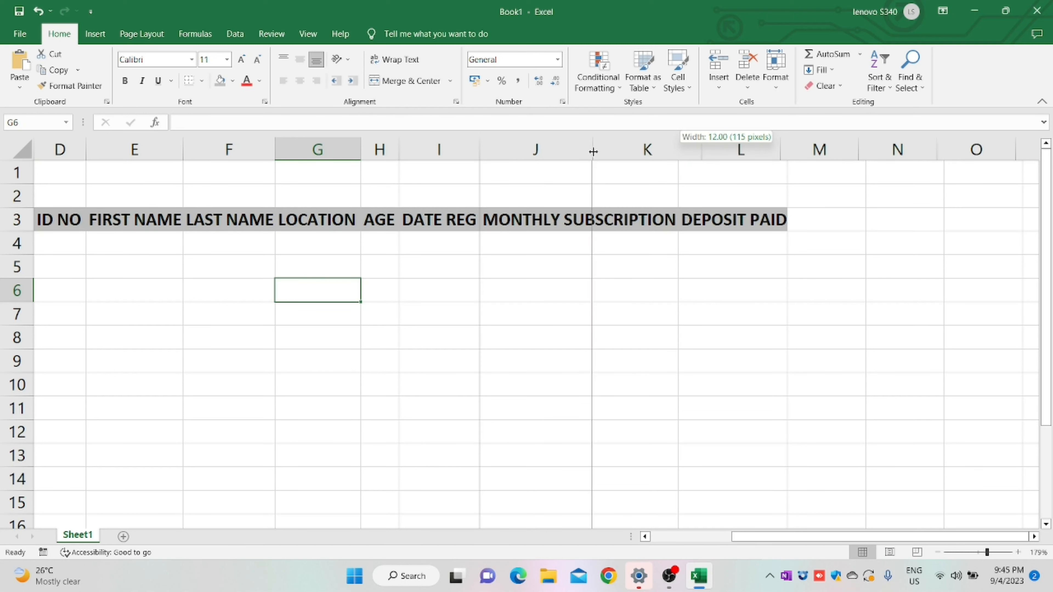
click(395, 60)
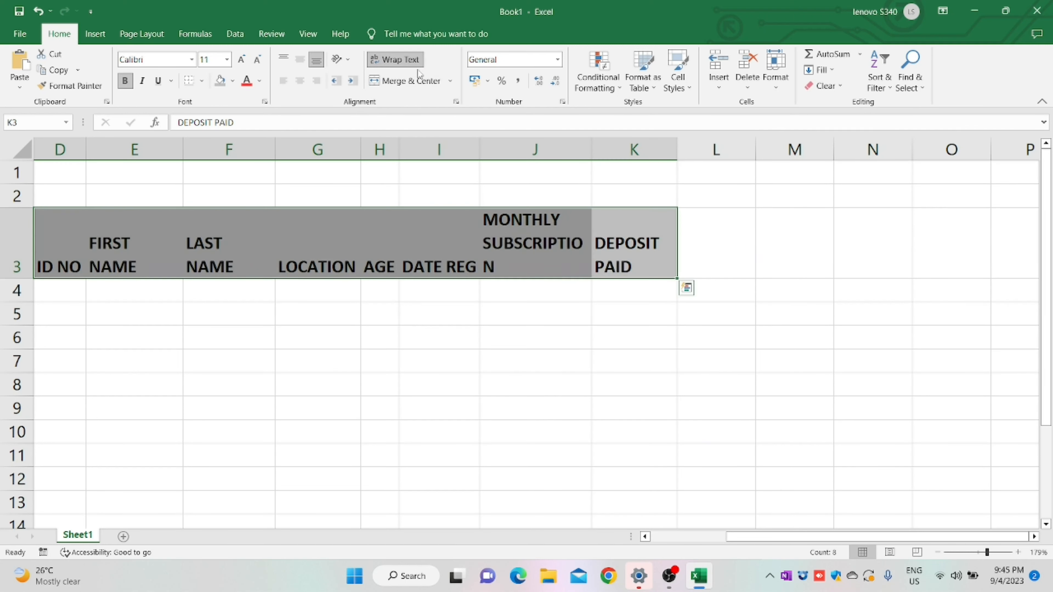
click(300, 59)
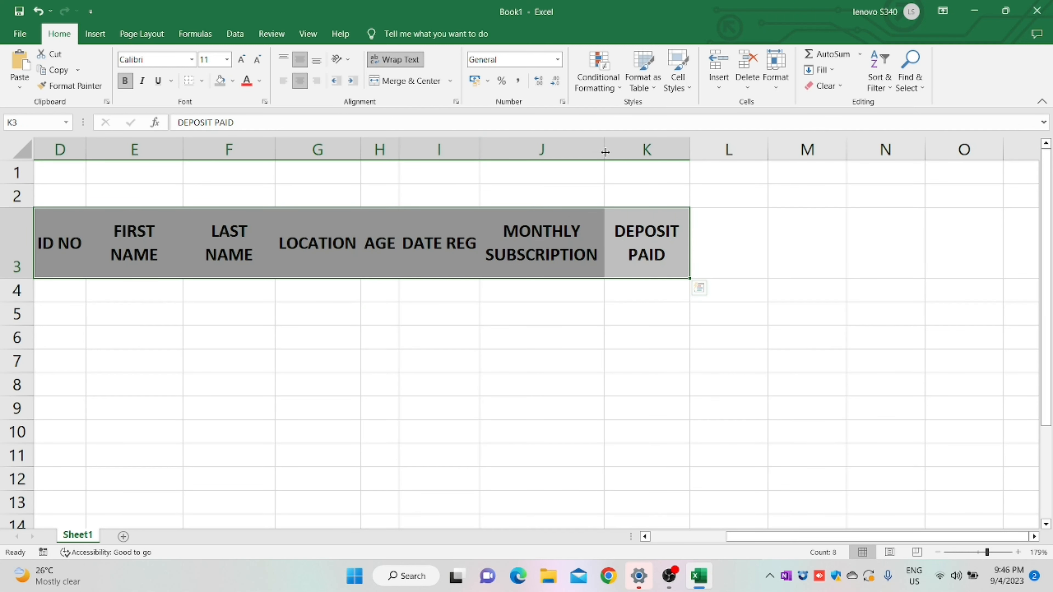
click(60, 243)
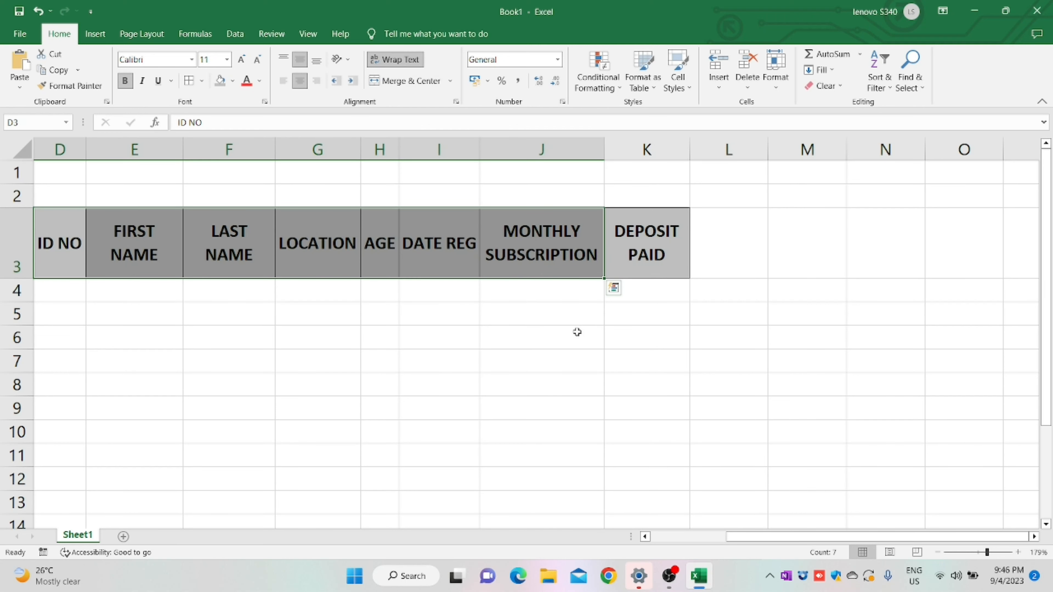
click(645, 243)
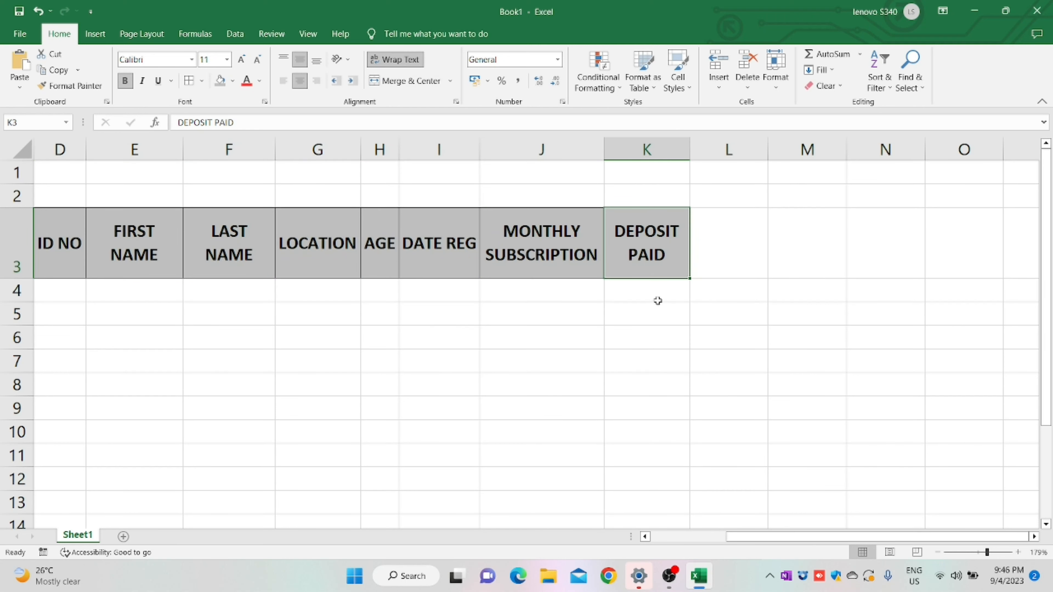
Enter =J4*2 in K4 so the deposit is twice the monthly subscription.
text(=)
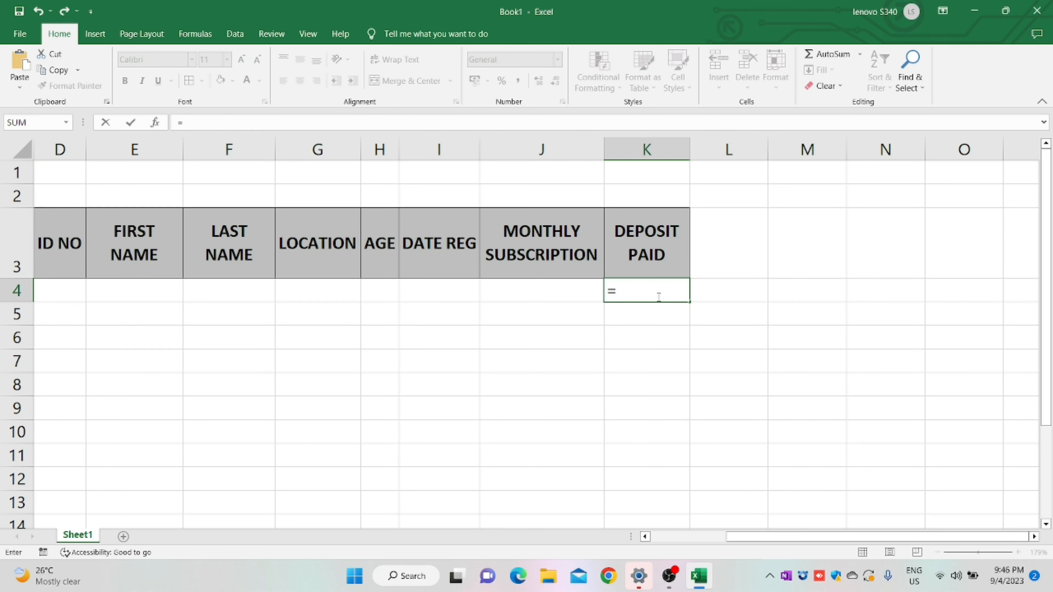
click(540, 290)
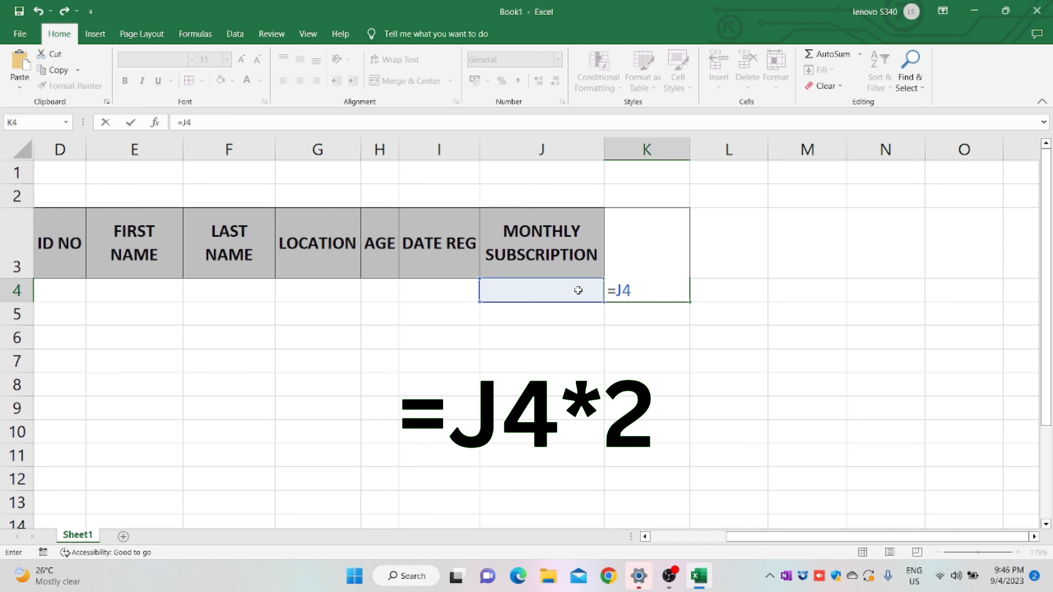
text(*2)
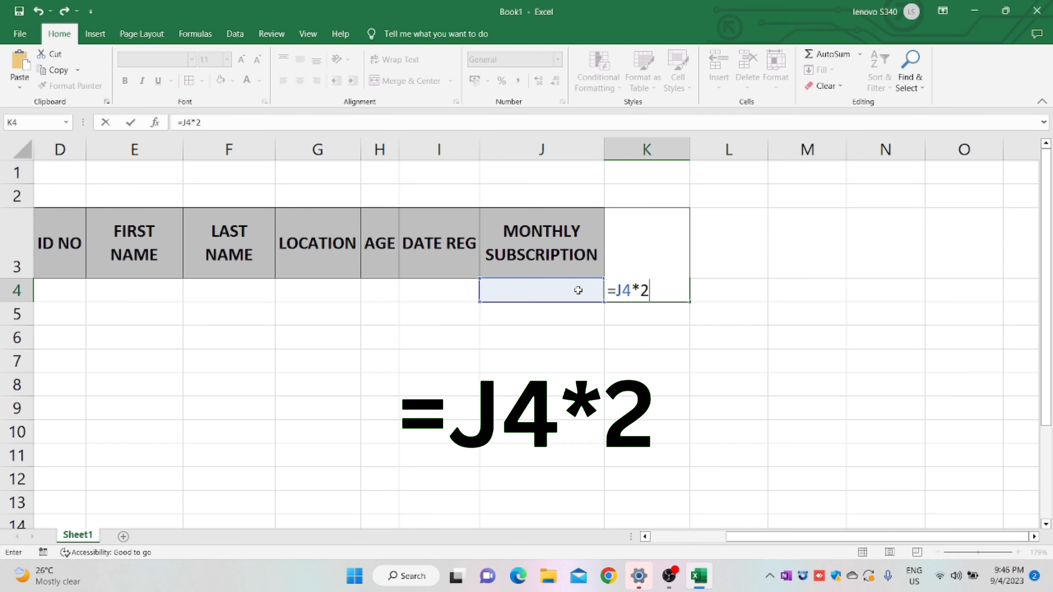
key(Return)
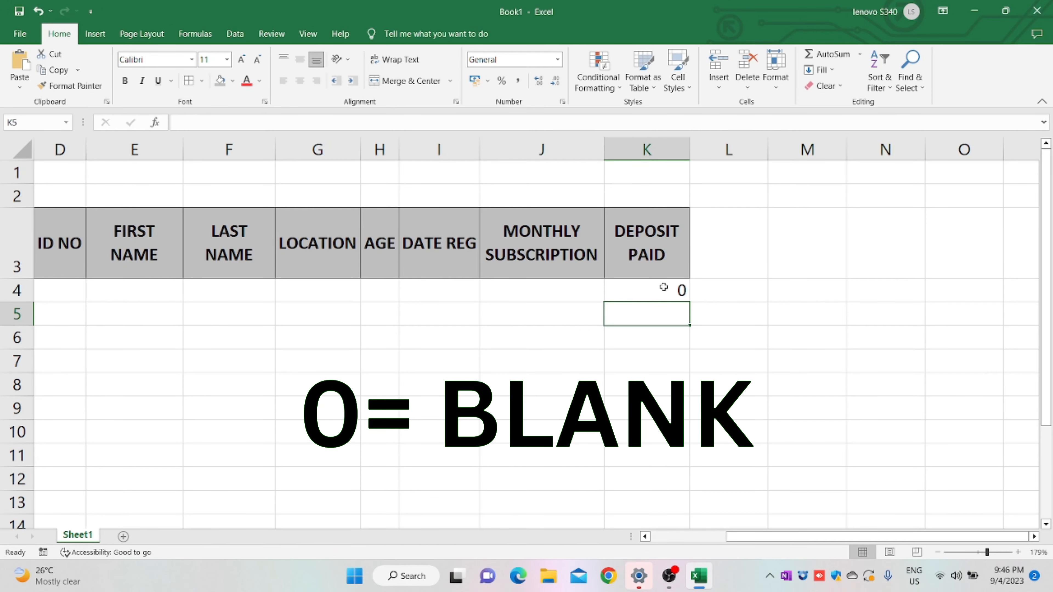
click(645, 290)
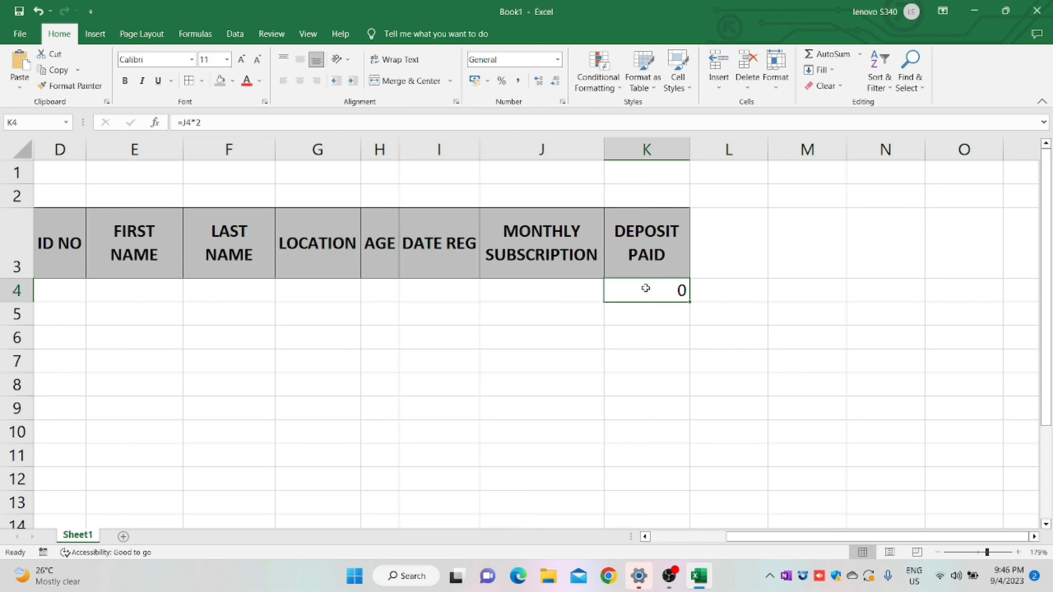
Rewrite K4 as =IF(J4*2=0,"",J4*2) so a blank subscription gives a blank deposit.
double_click(646, 290)
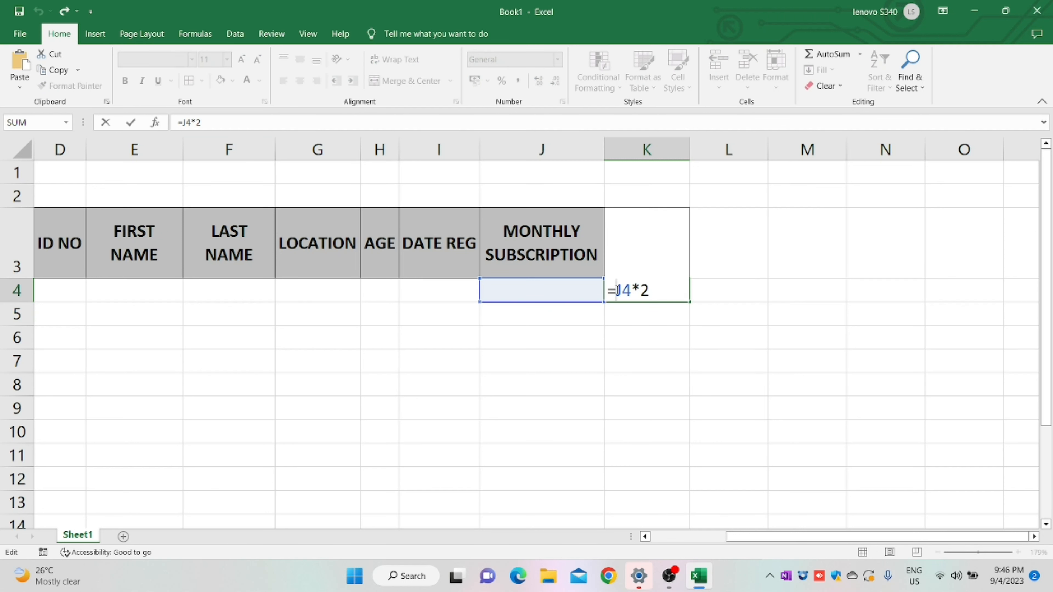
text(IF()
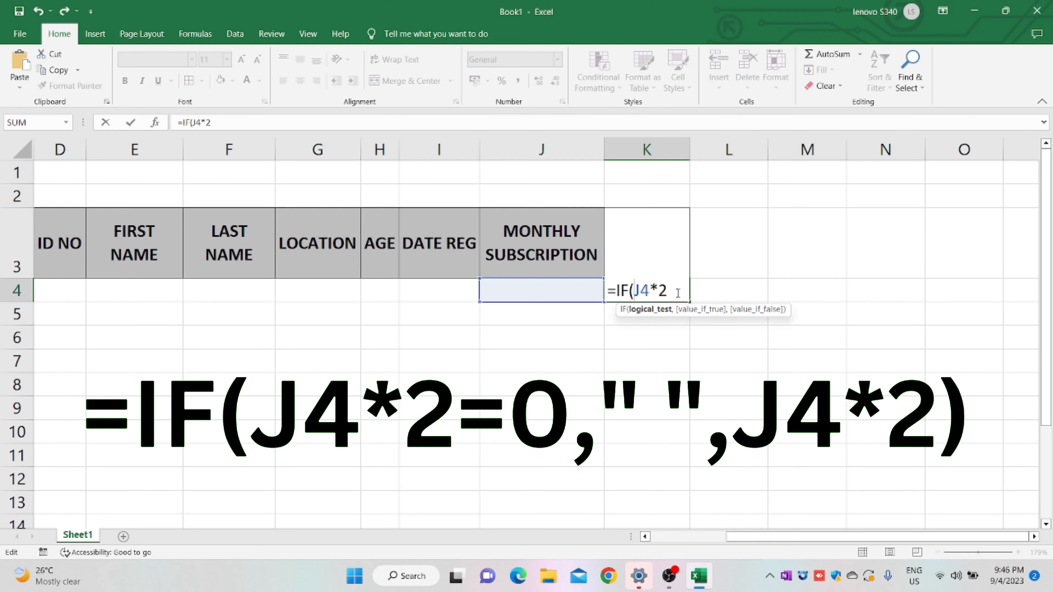
text(=)
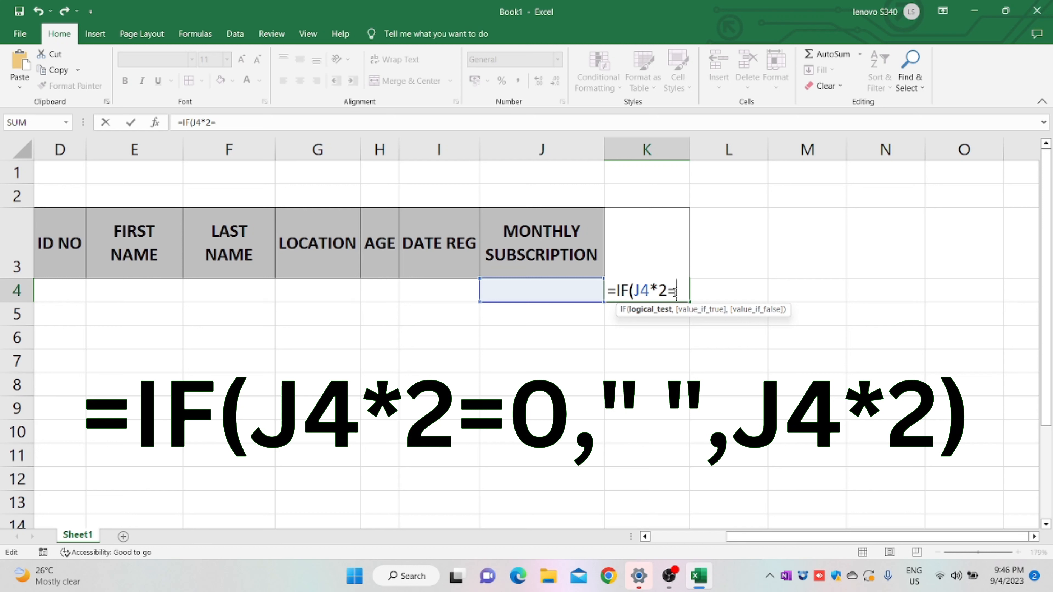
text(0)
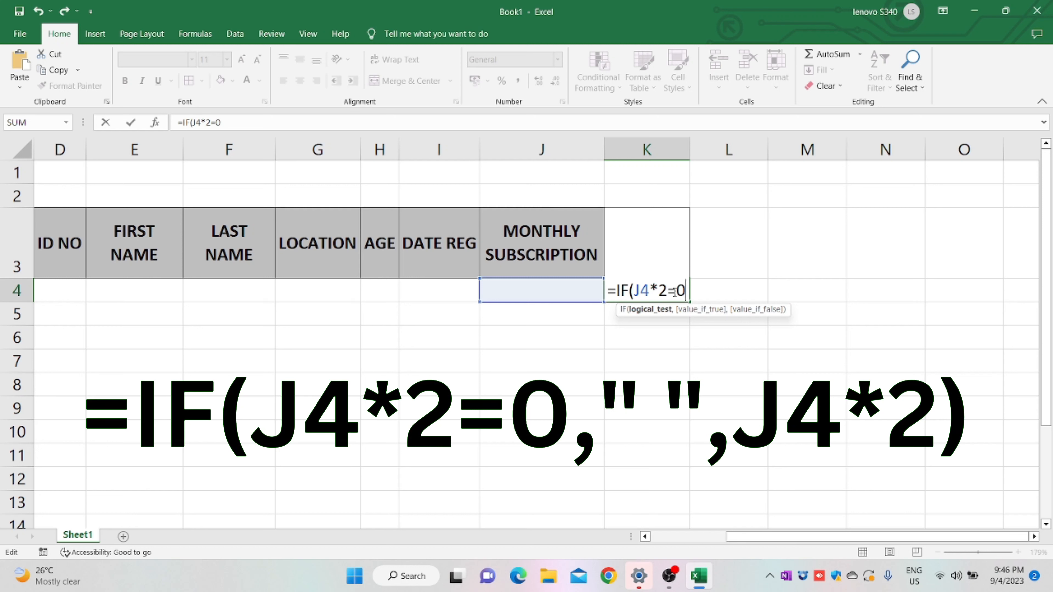
text(,"")
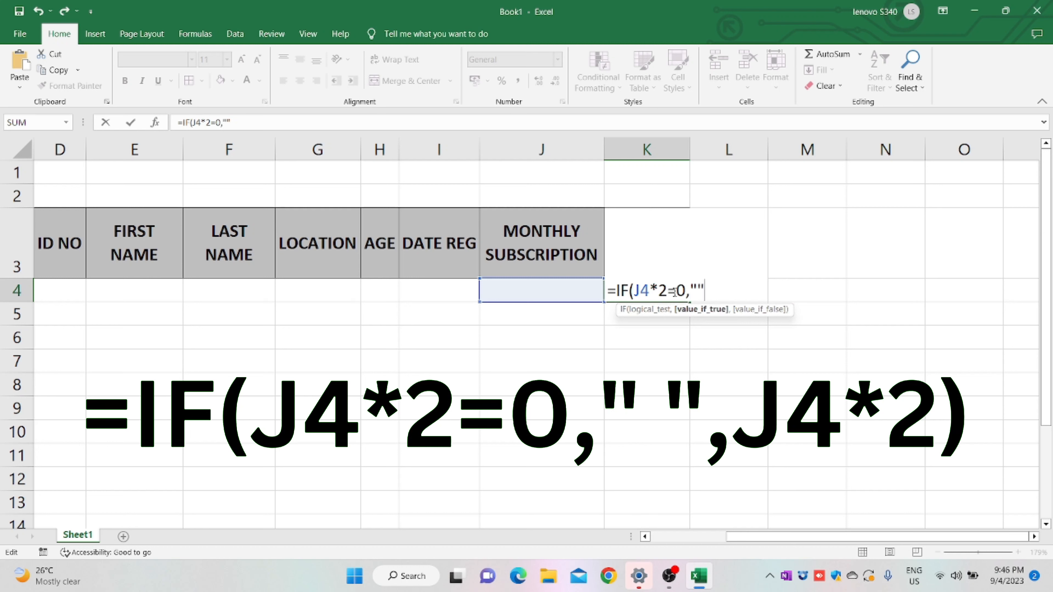
text(,)
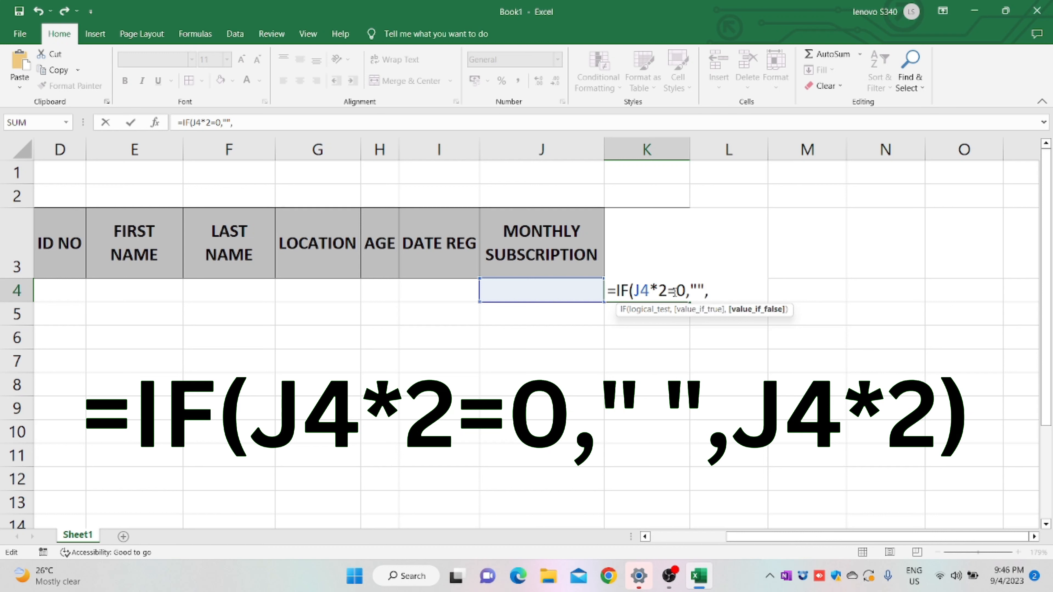
click(541, 290)
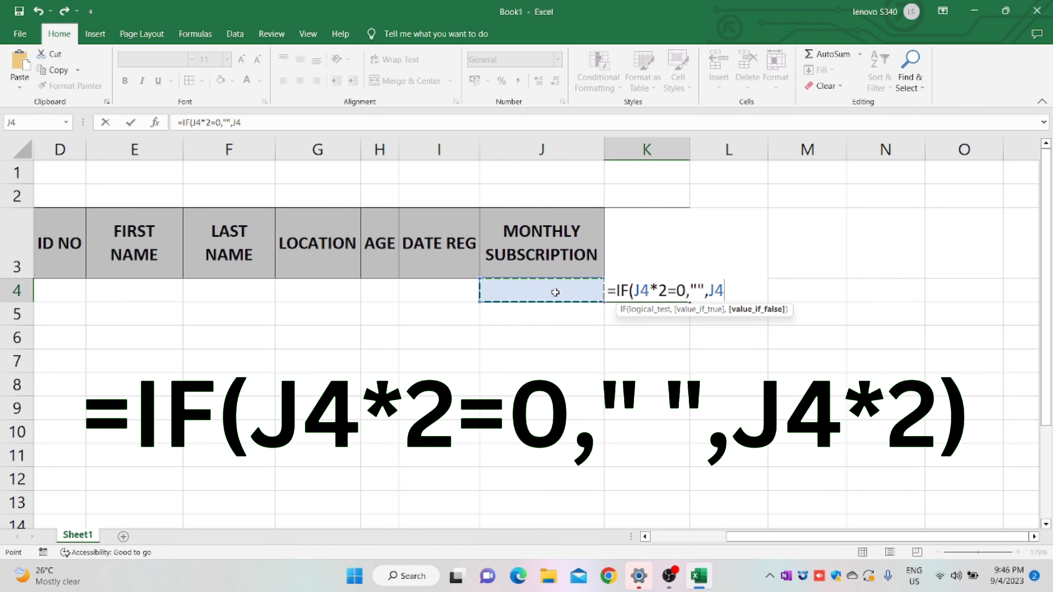
text(*2)
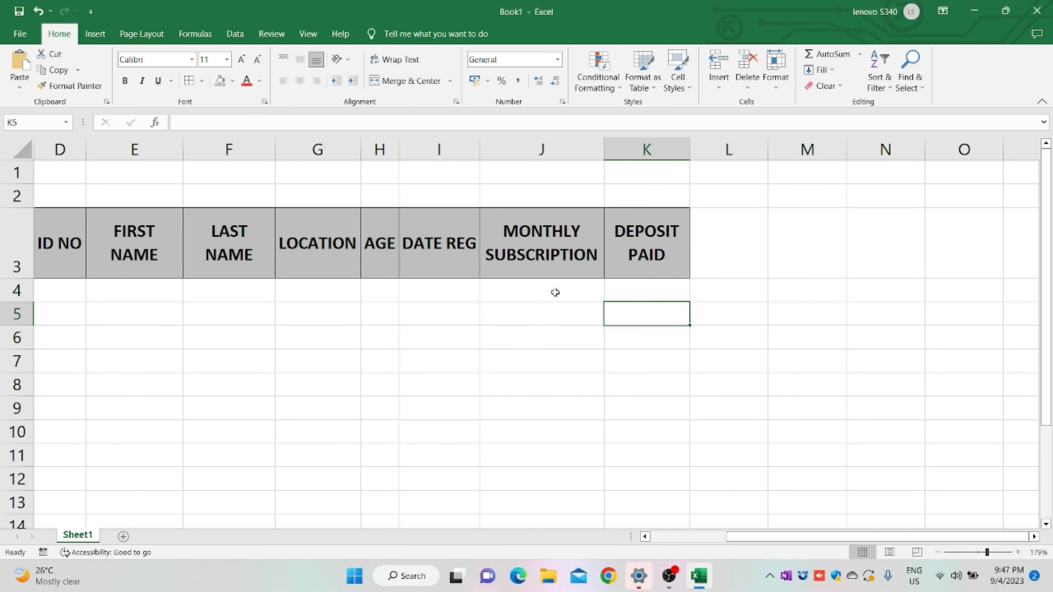
Fill the deposit formula down from K4 to K28 and deselect the column.
click(646, 290)
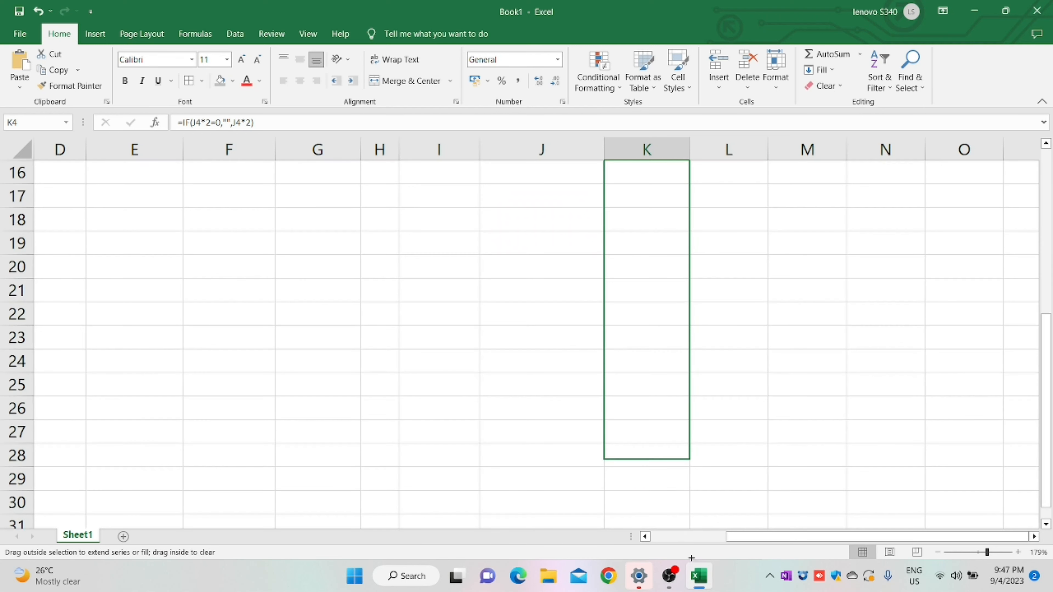
scroll(up, 3)
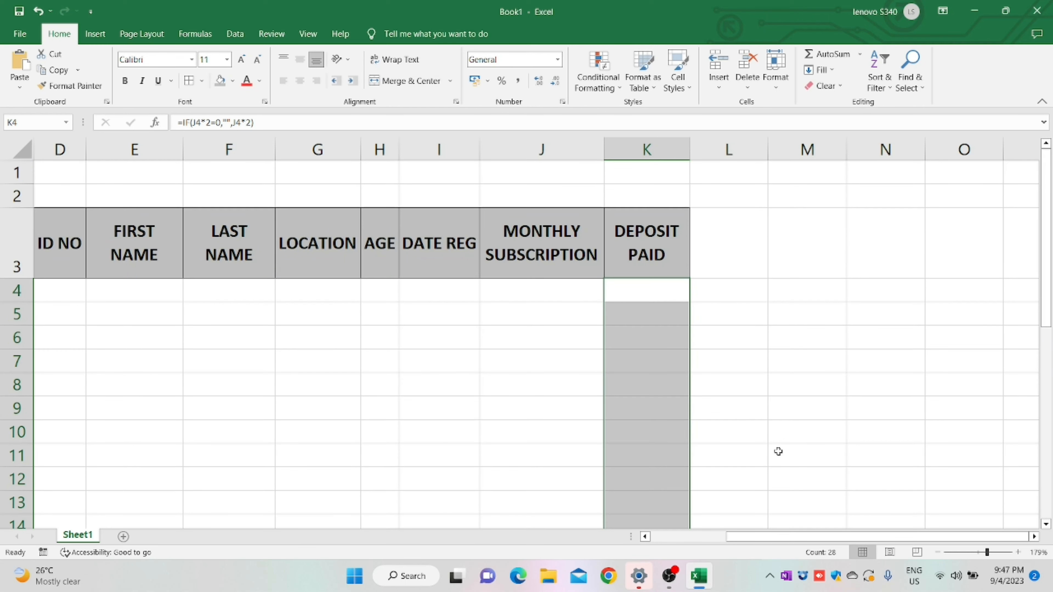
click(807, 455)
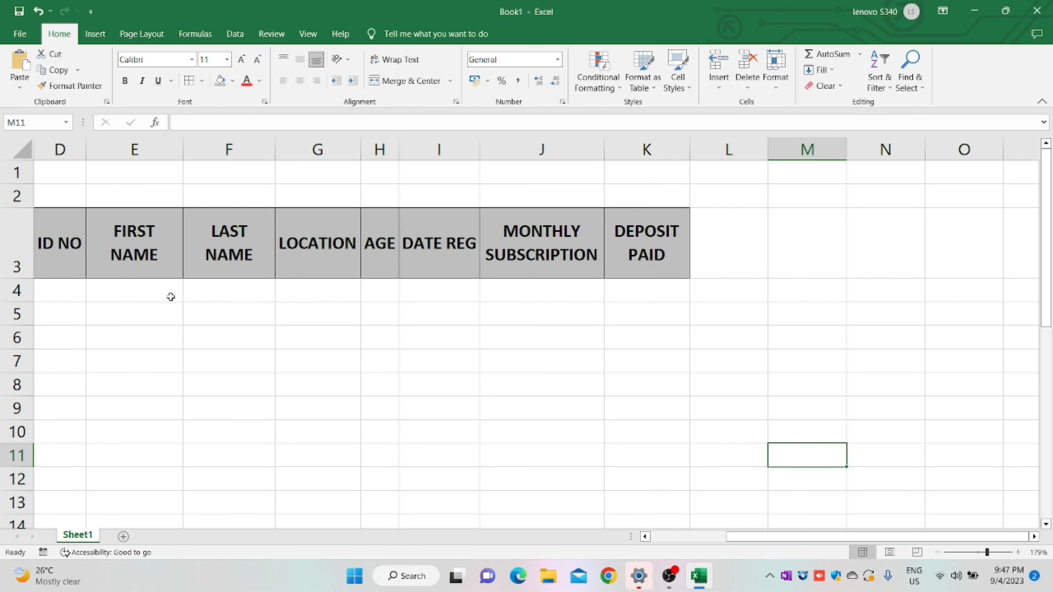
mouse_move(563, 258)
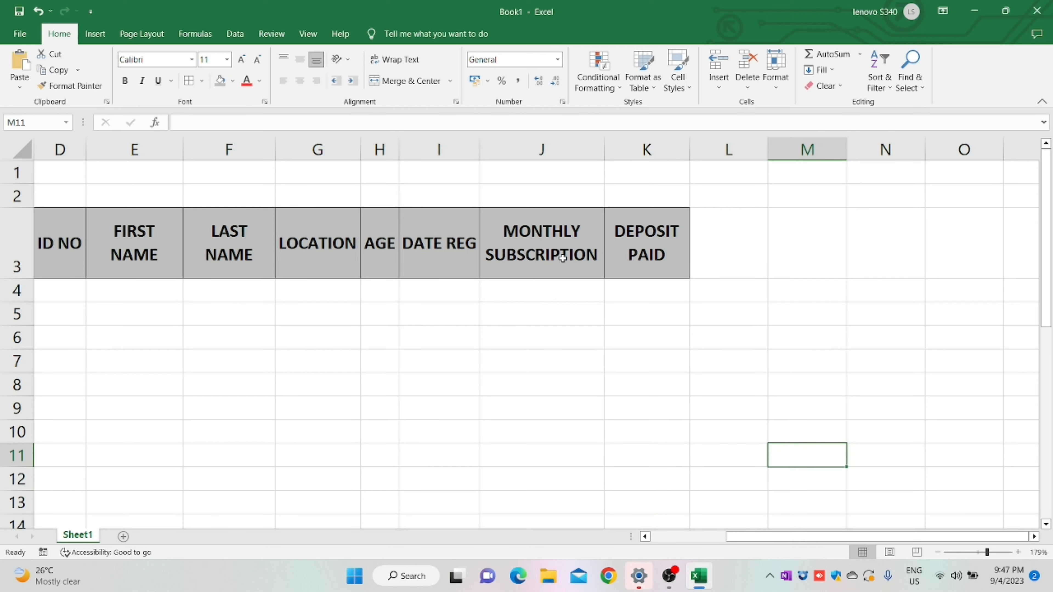
mouse_move(117, 92)
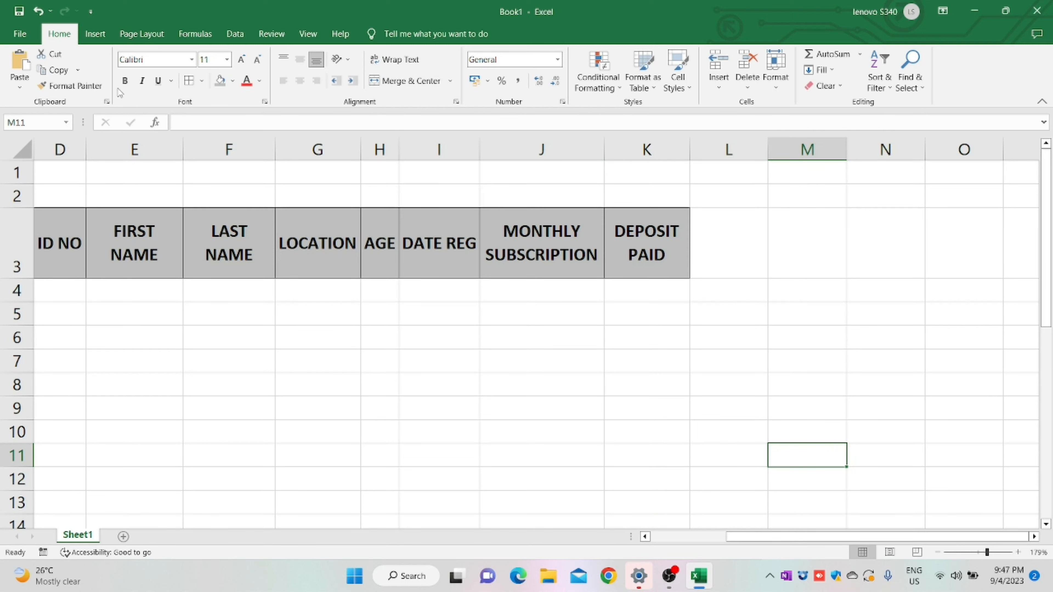
In Excel Options > Customize Ribbon, list Commands Not in the Ribbon and pick Form.
click(19, 33)
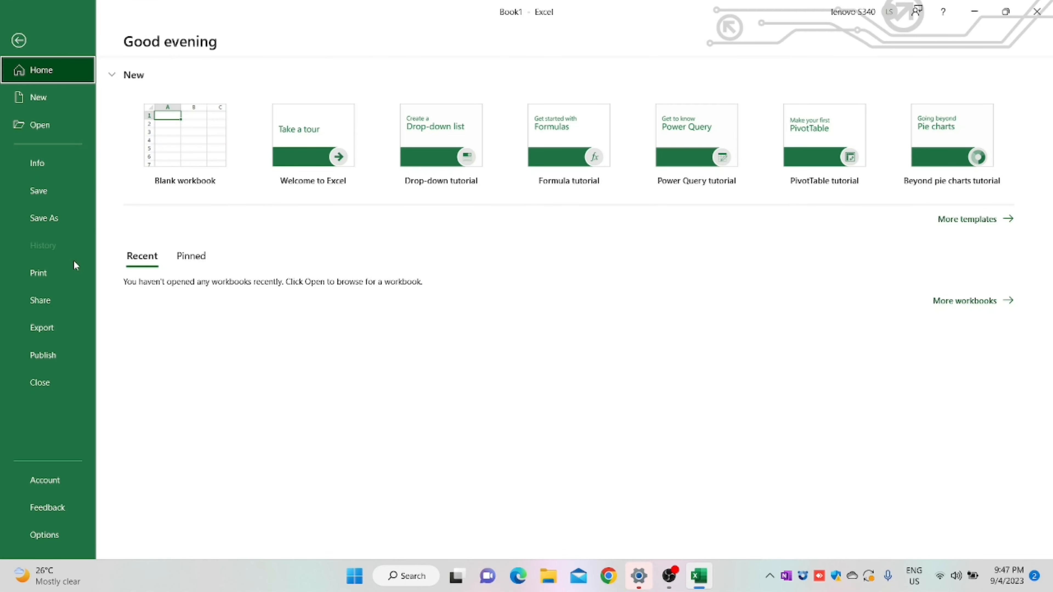
mouse_move(45, 535)
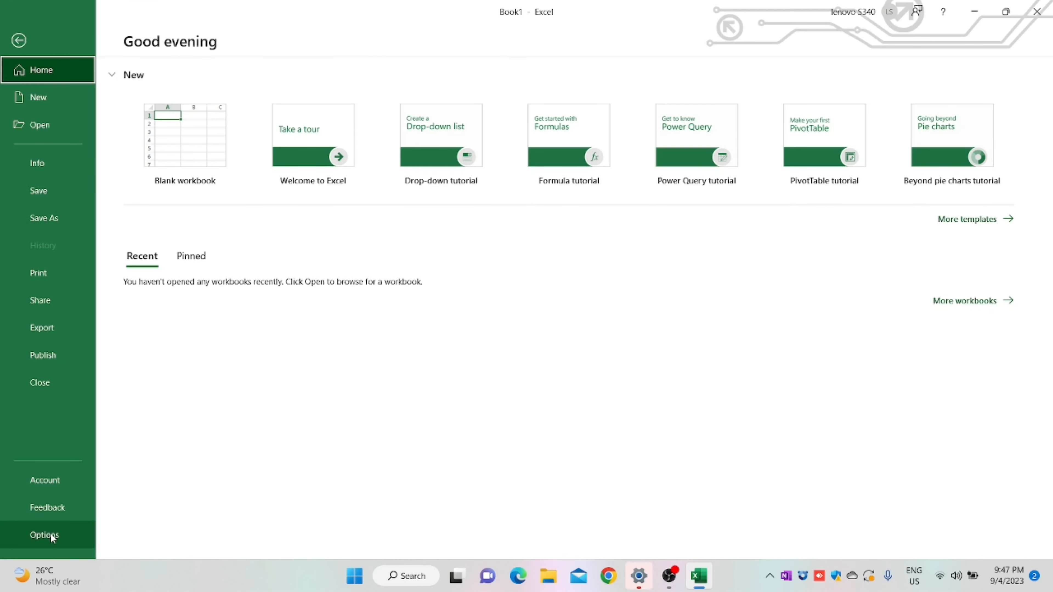
click(44, 536)
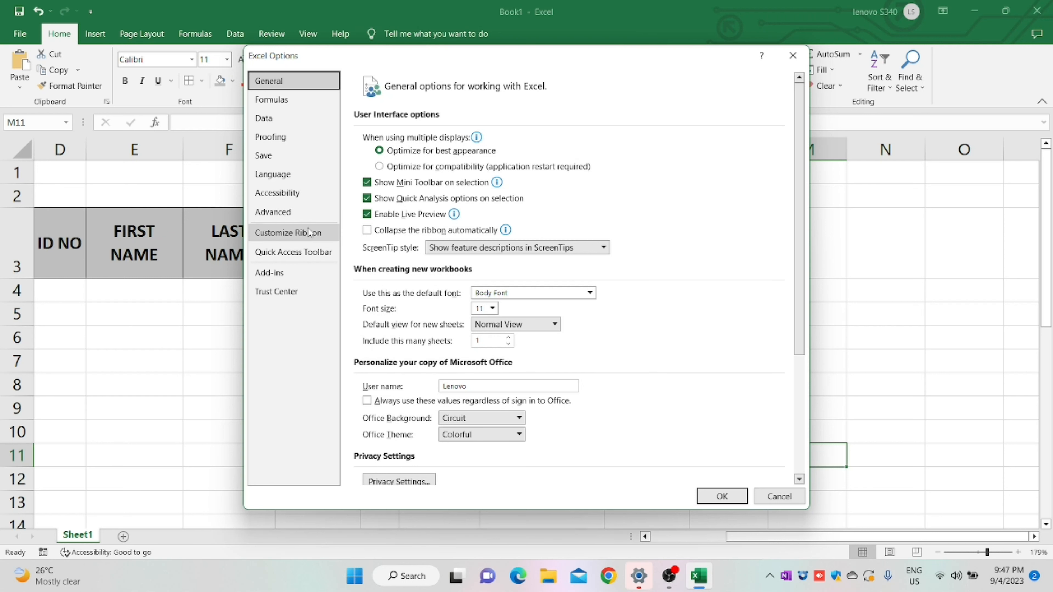
mouse_move(331, 240)
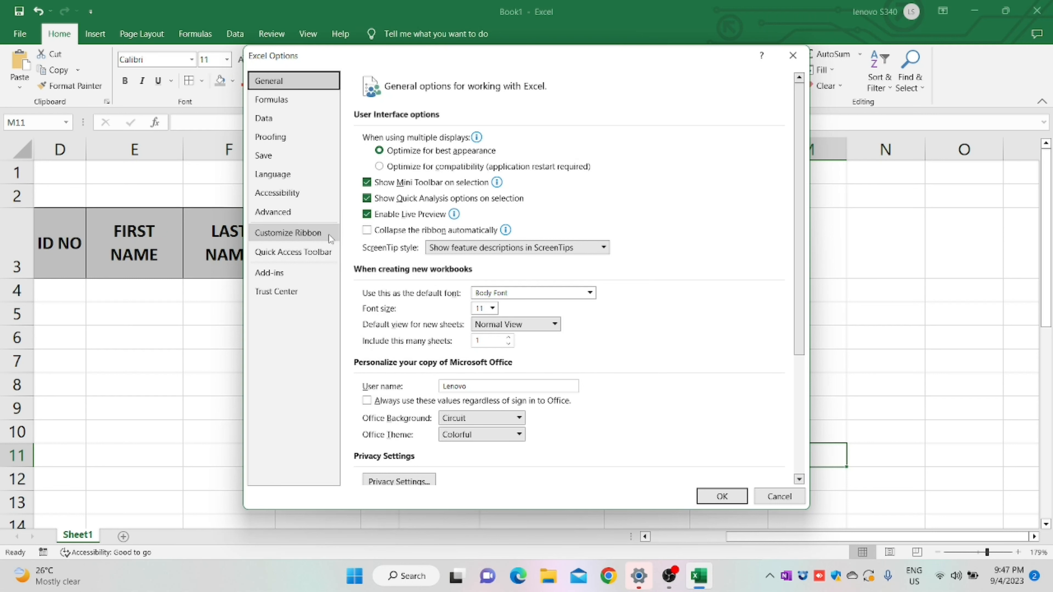
click(289, 233)
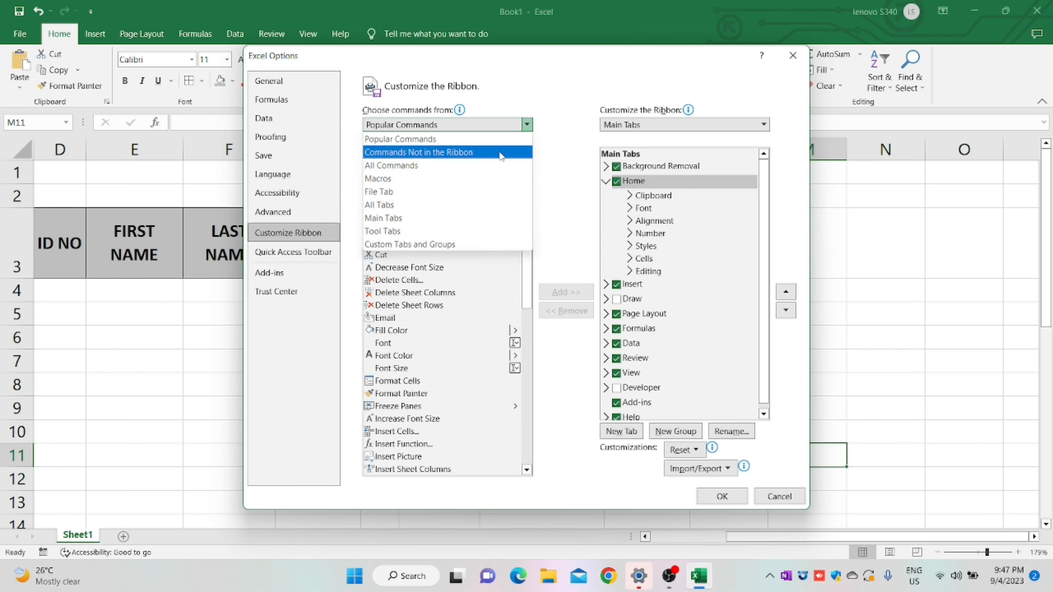
click(419, 152)
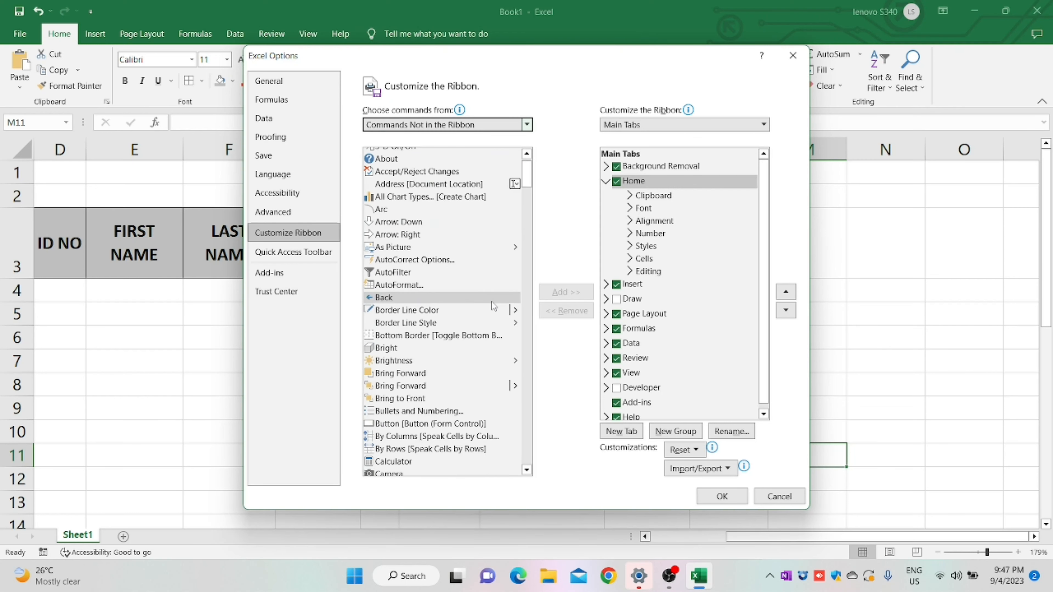
scroll(down, 3)
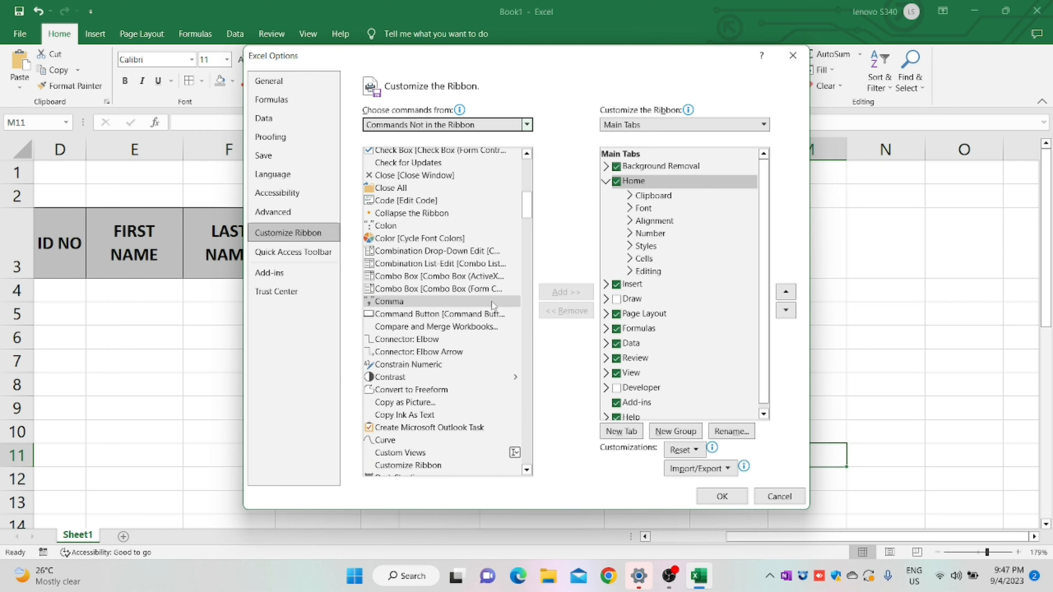
scroll(down, 3)
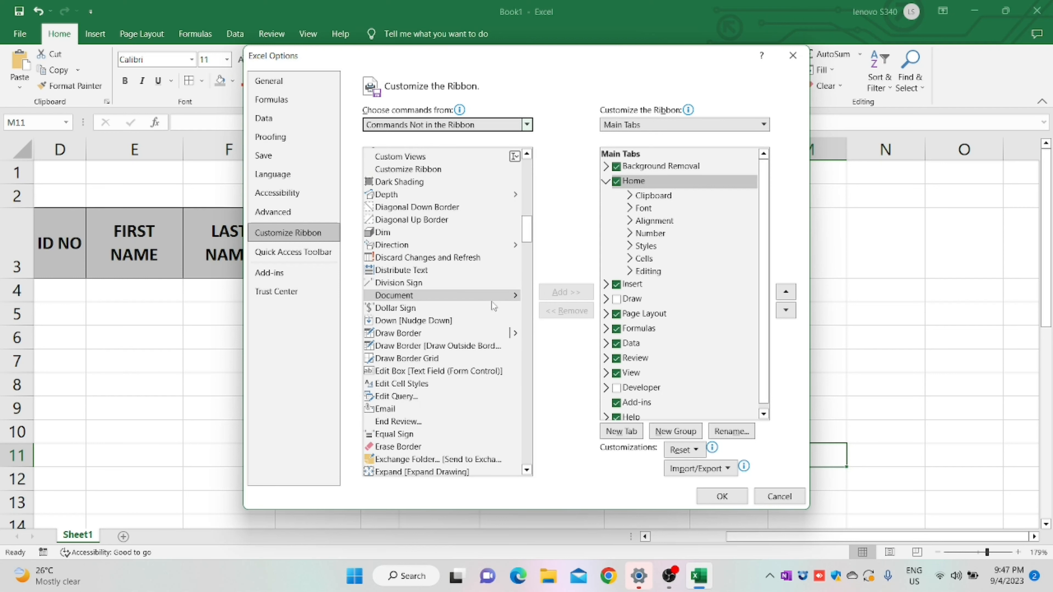
scroll(down, 3)
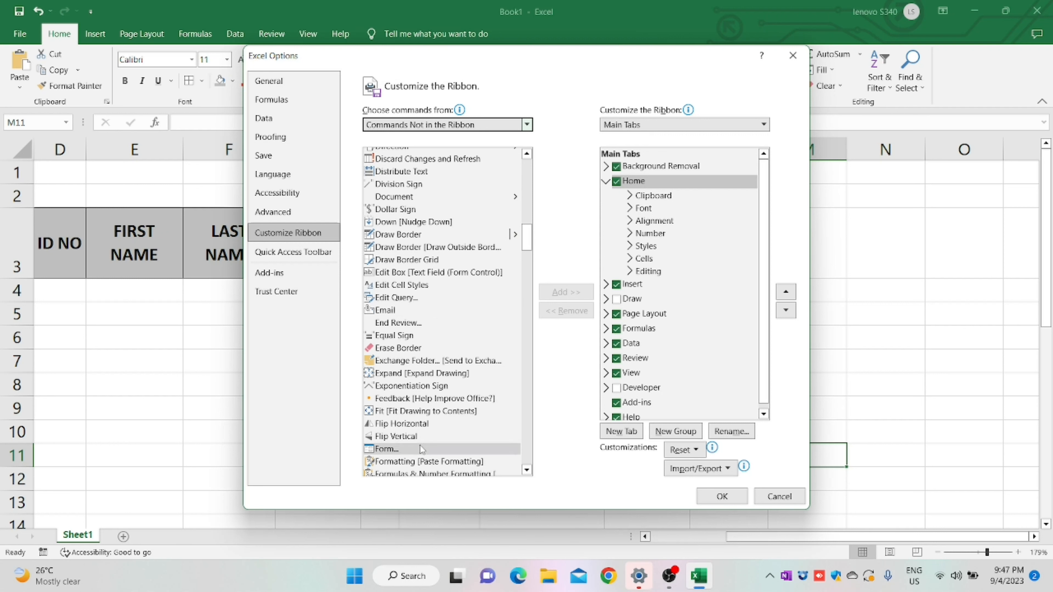
click(386, 449)
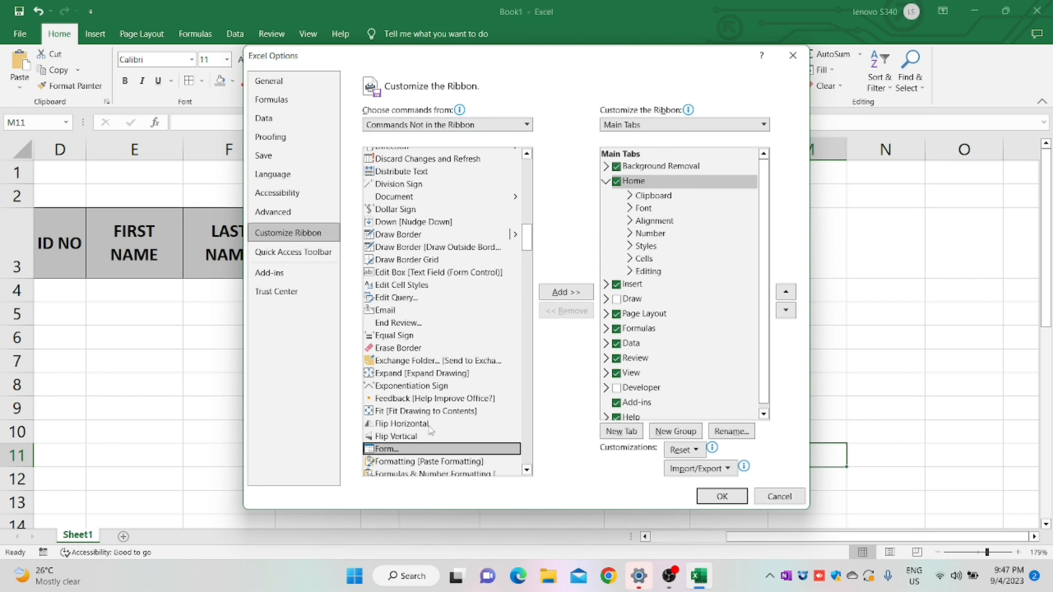
Create a new custom group under Home, add Form to it and apply the ribbon change.
click(565, 291)
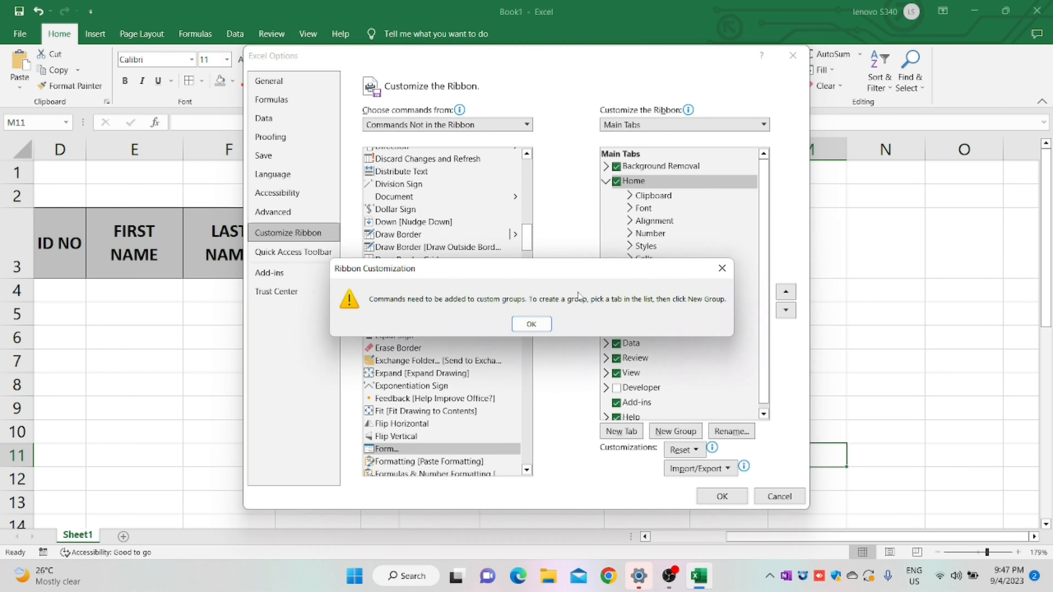
mouse_move(433, 315)
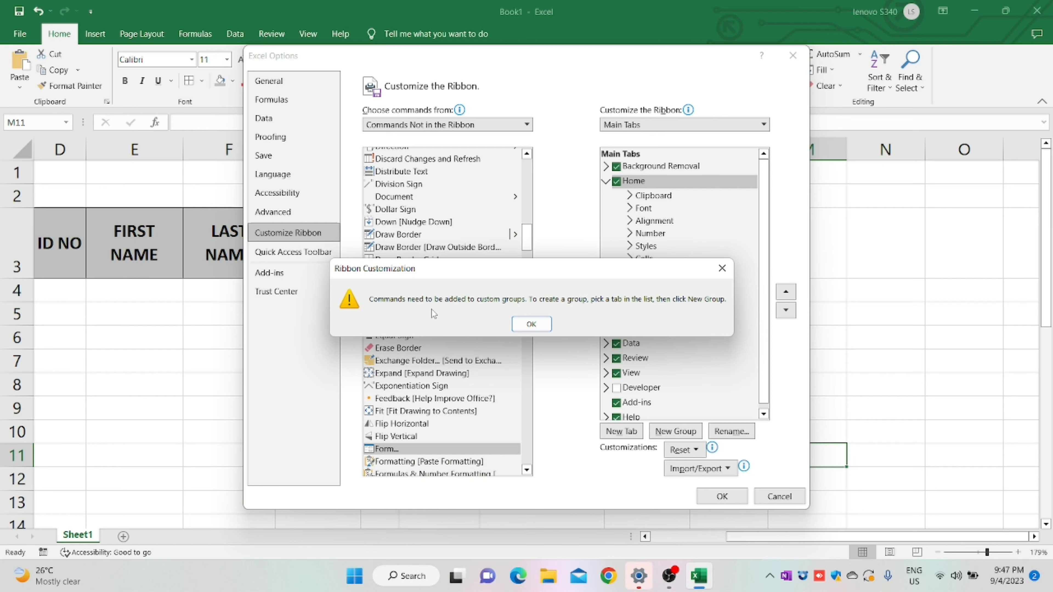
mouse_move(715, 311)
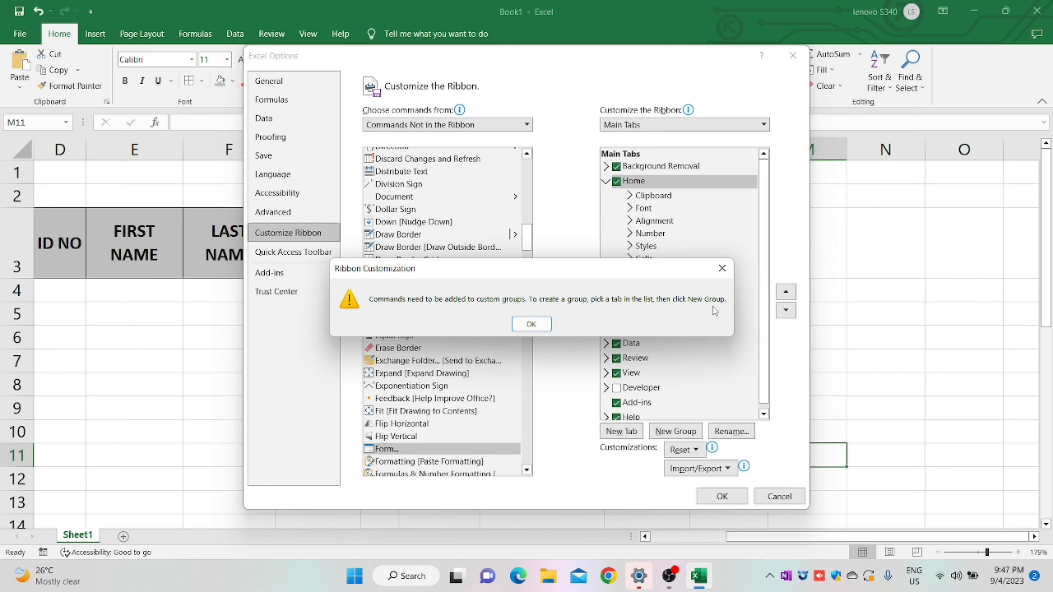
click(532, 324)
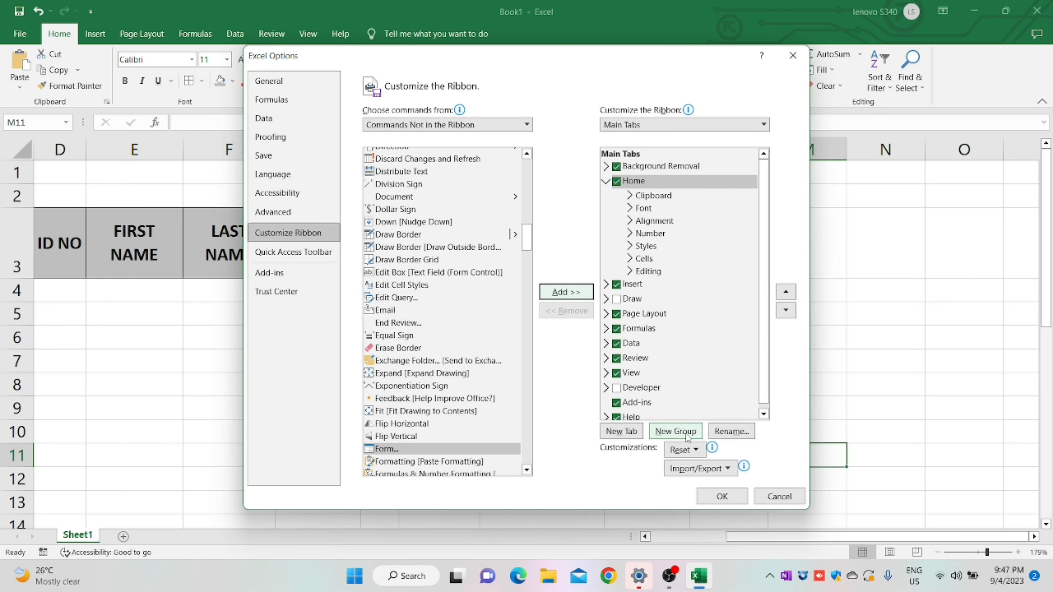
click(675, 430)
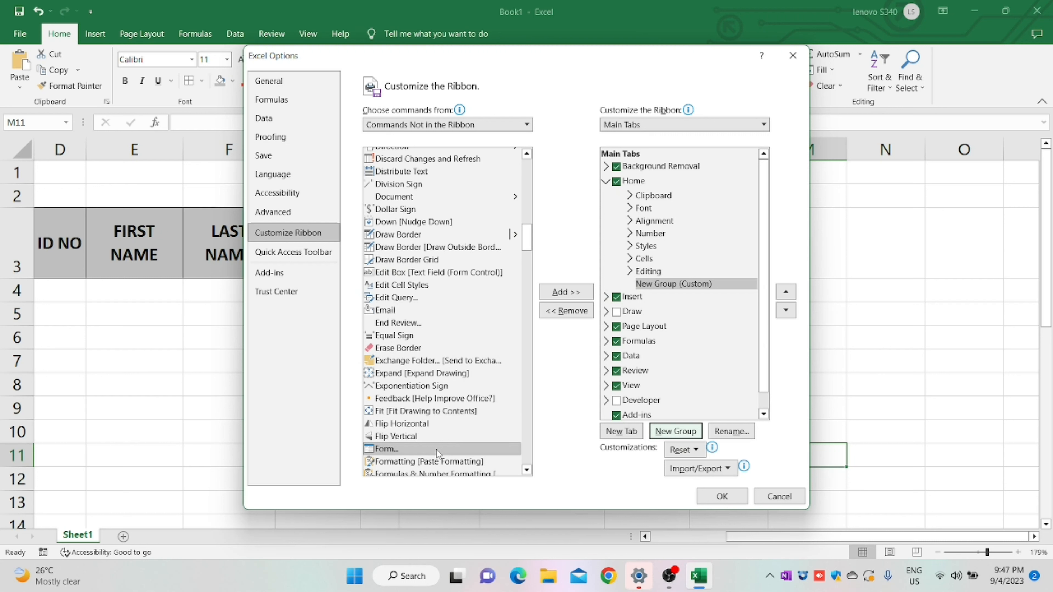
click(565, 291)
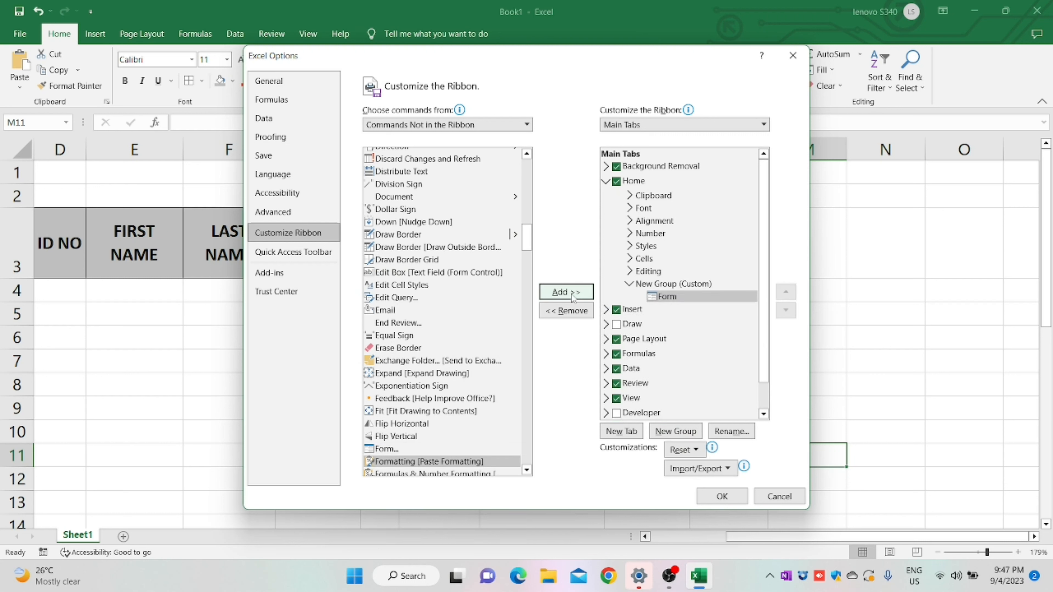
mouse_move(692, 296)
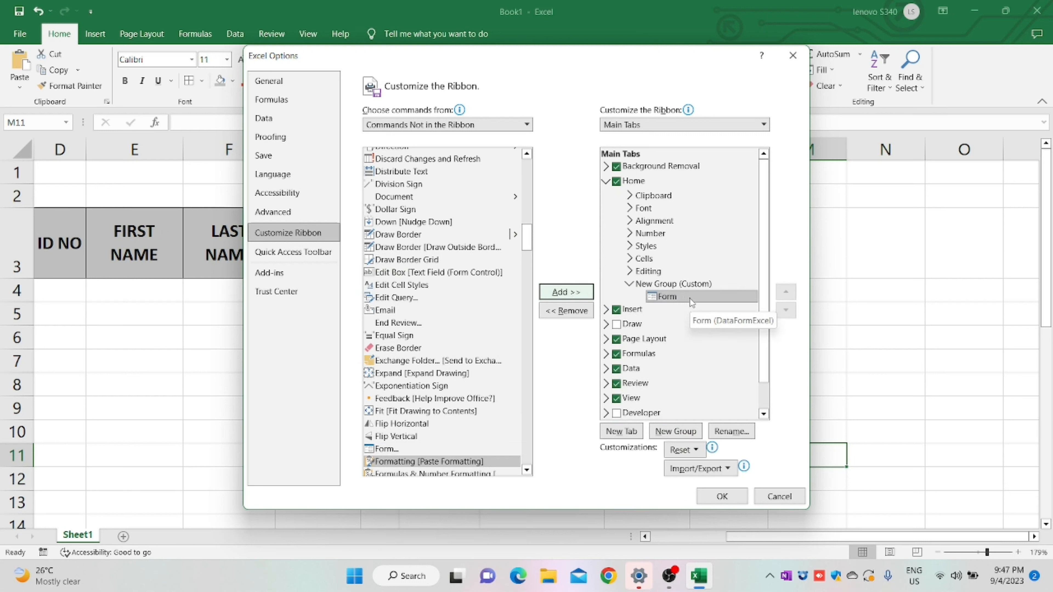
click(721, 497)
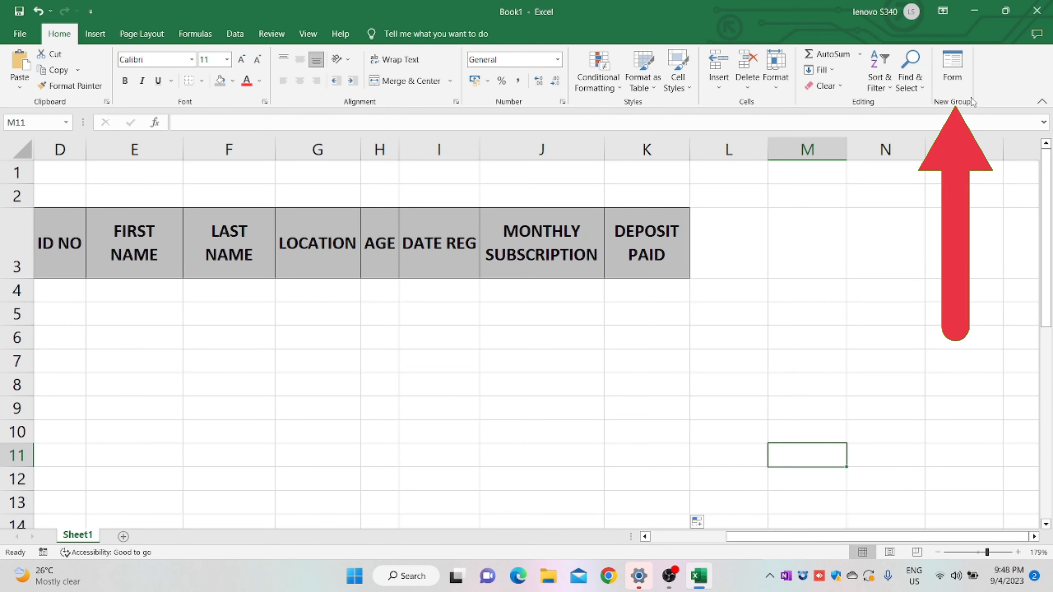
mouse_move(969, 114)
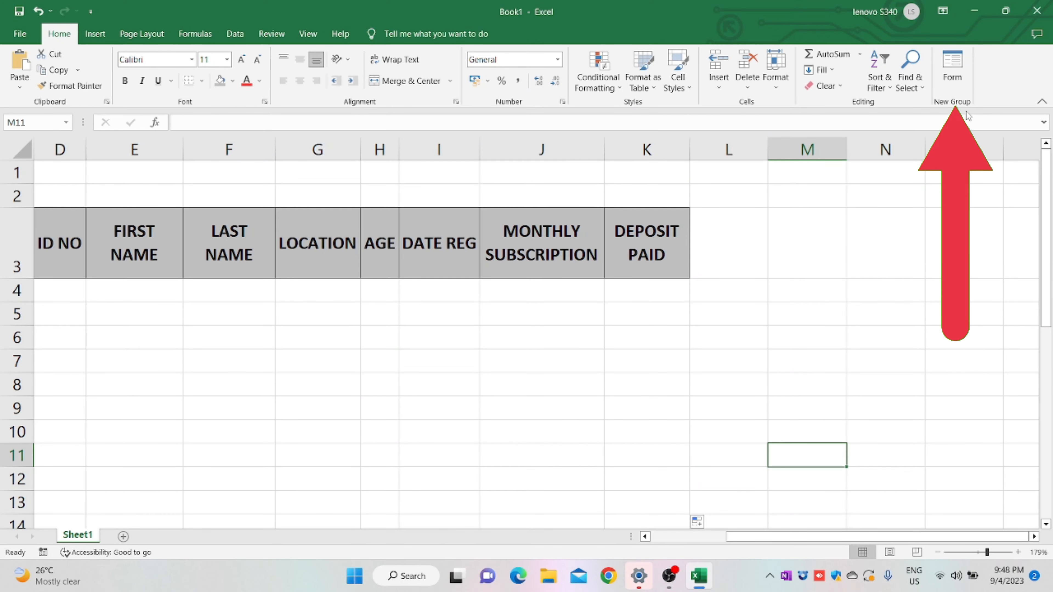
Launch the data form from the Home tab, accepting the header row D3:K3 as field labels.
click(59, 243)
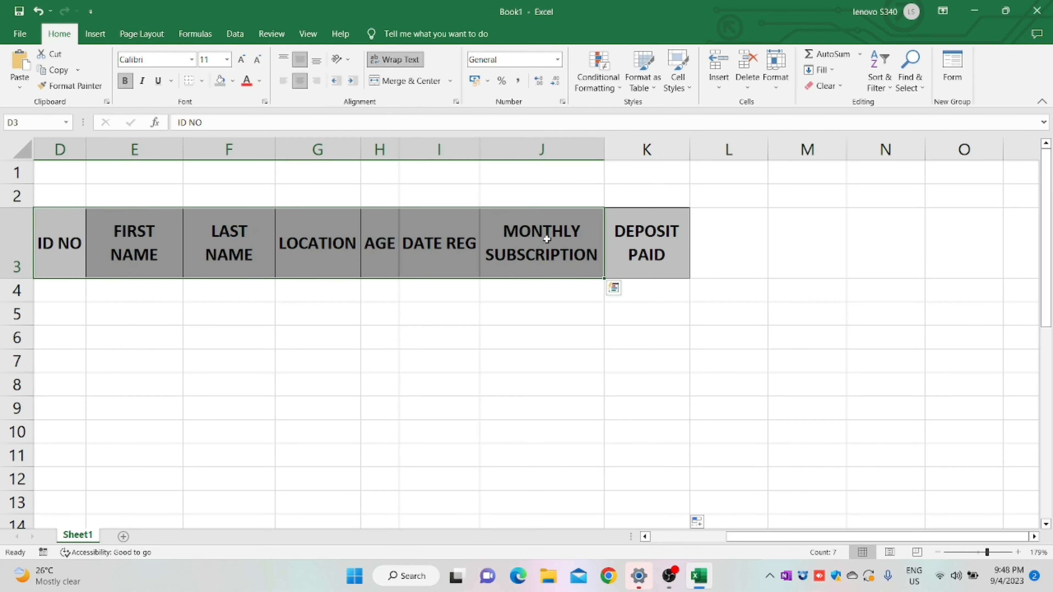
mouse_move(951, 69)
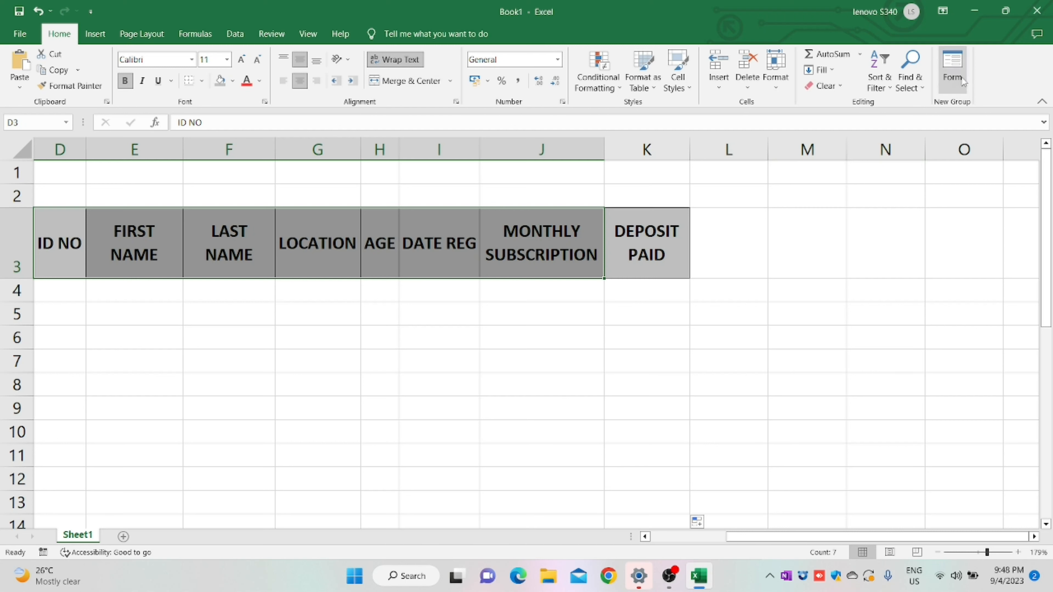
click(952, 63)
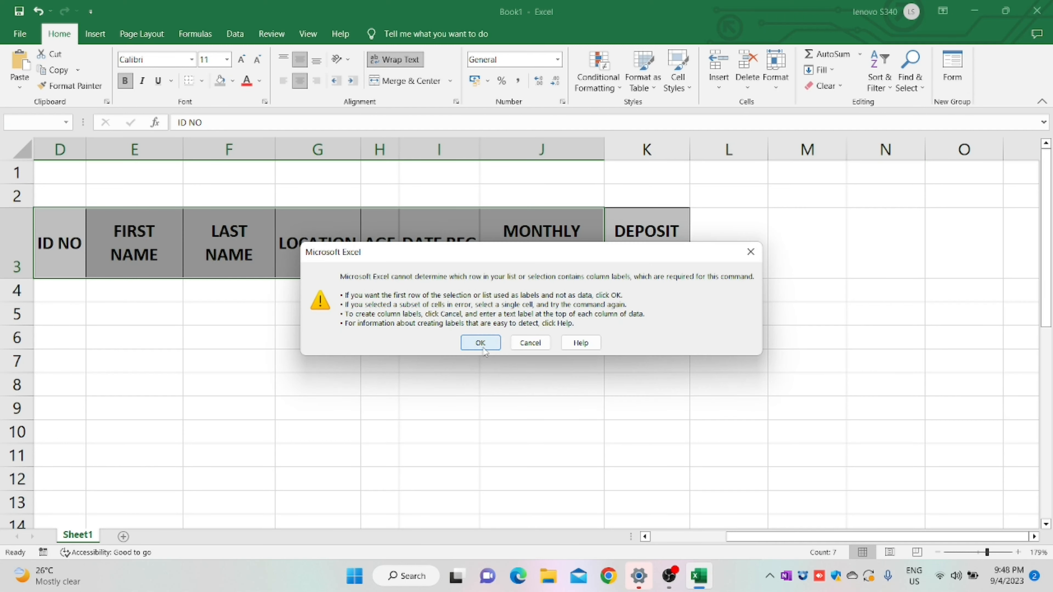
click(481, 342)
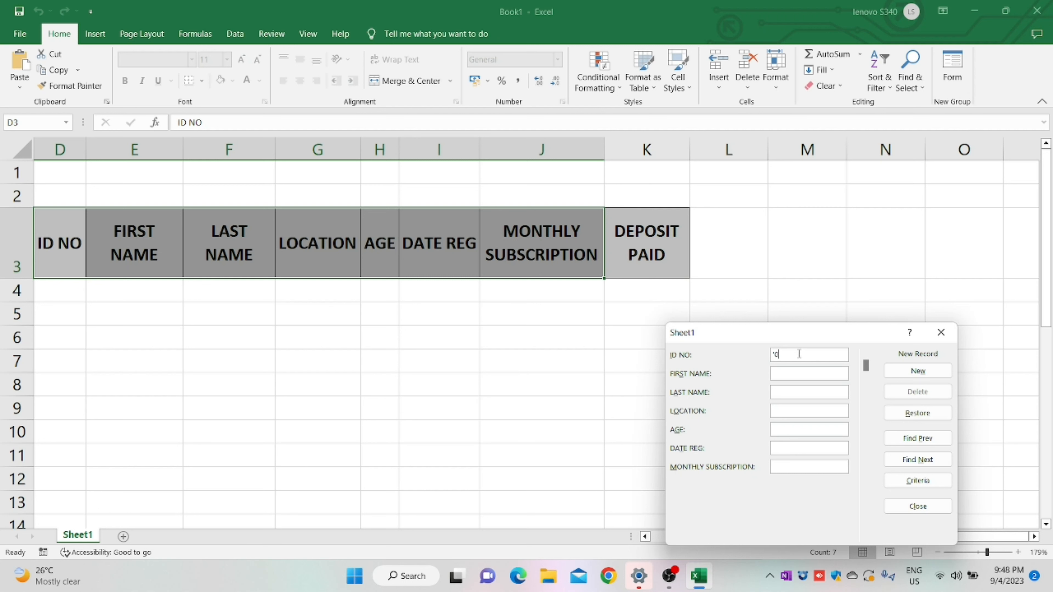
Add record 0001 JOHN SMITH, CHICAGO, 19, subscription 85 through the form and close it.
text(001)
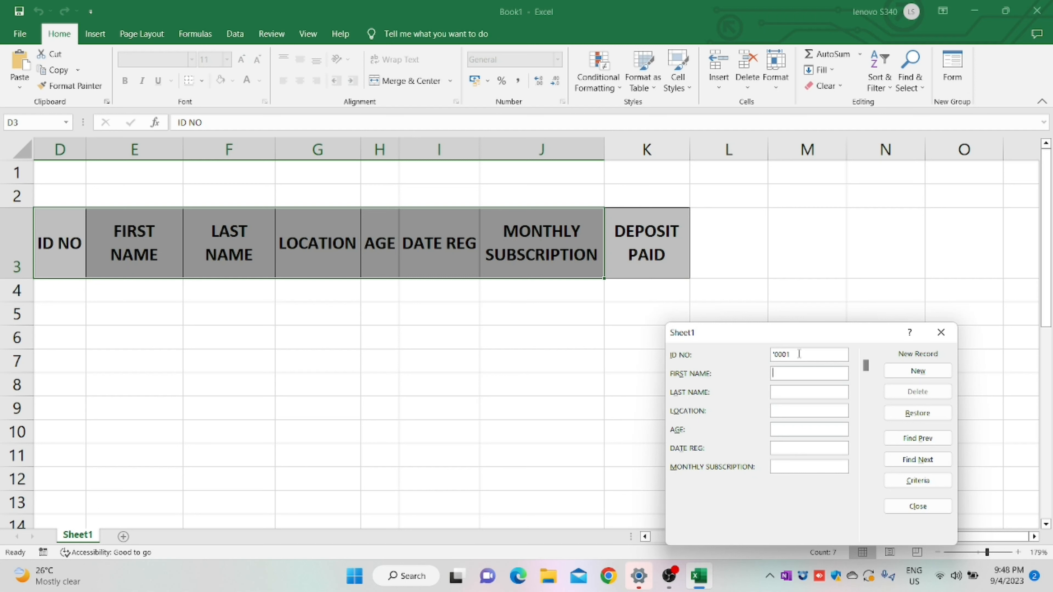
text(JOHN)
click(809, 448)
text(1//11/2018)
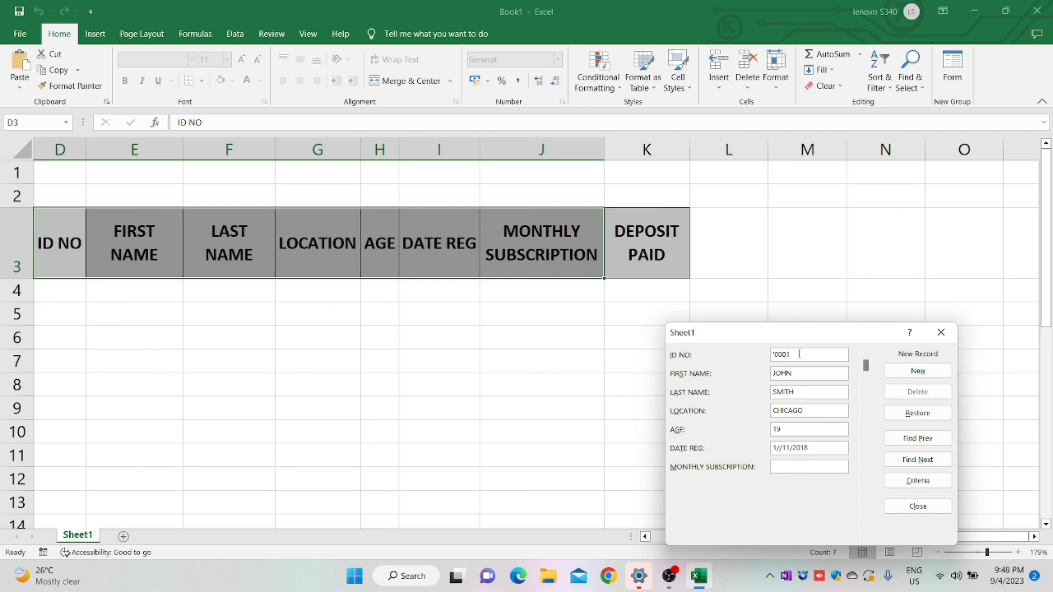
click(916, 371)
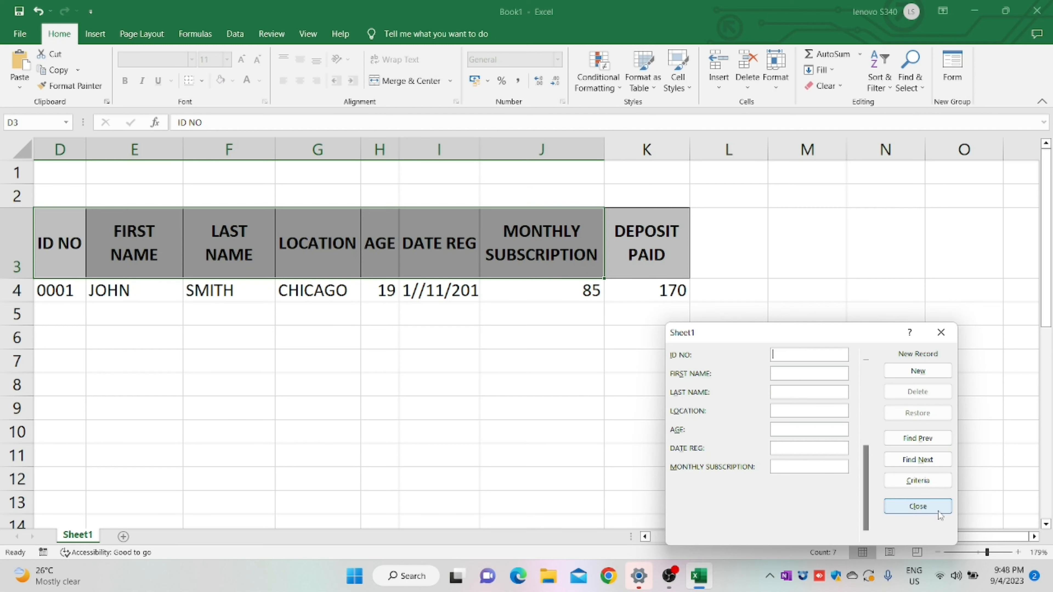
click(916, 507)
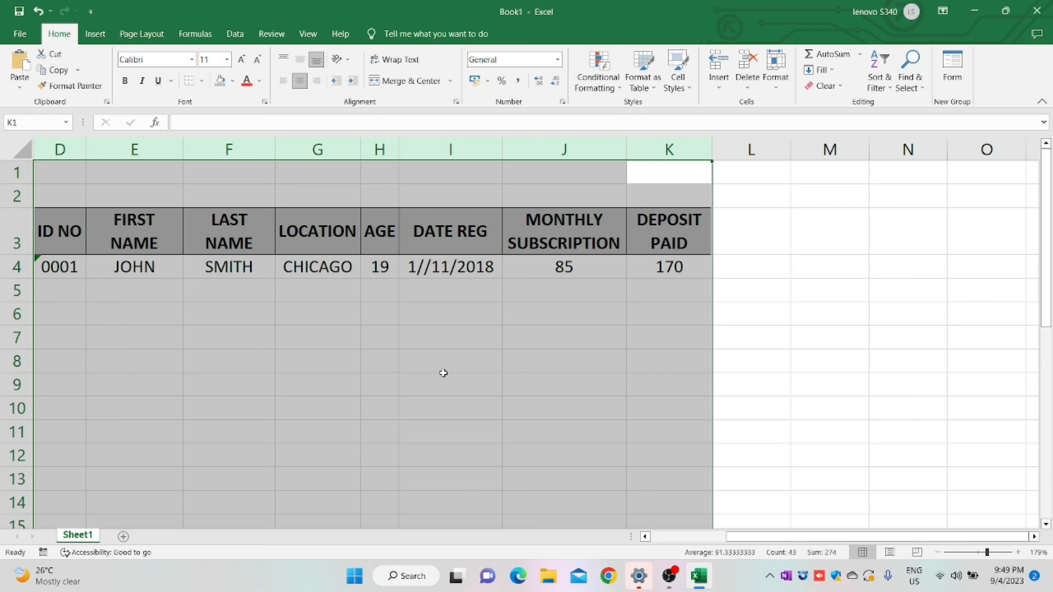
click(450, 384)
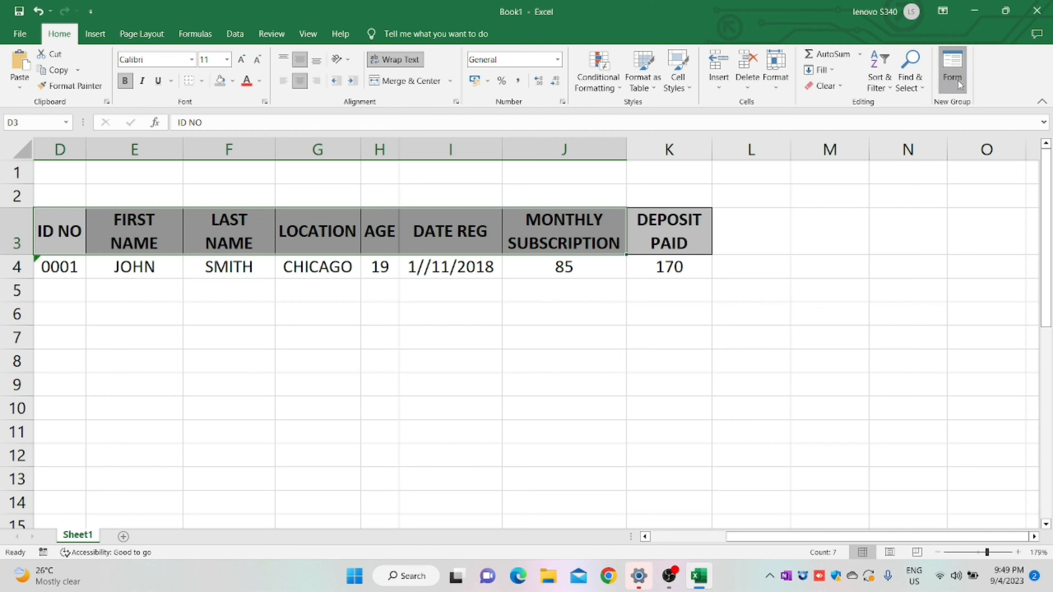
click(952, 69)
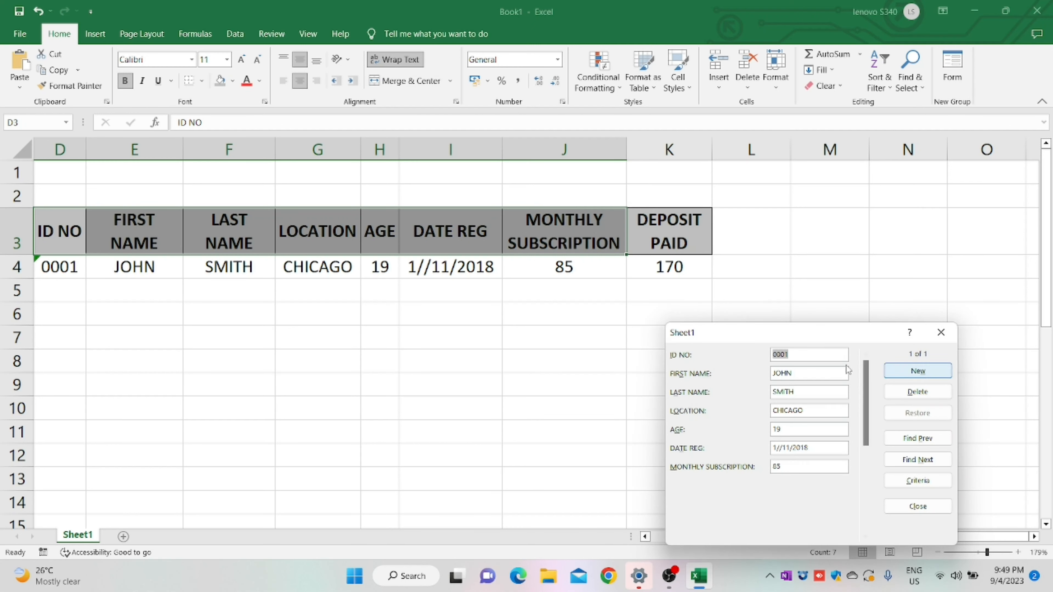
mouse_move(461, 300)
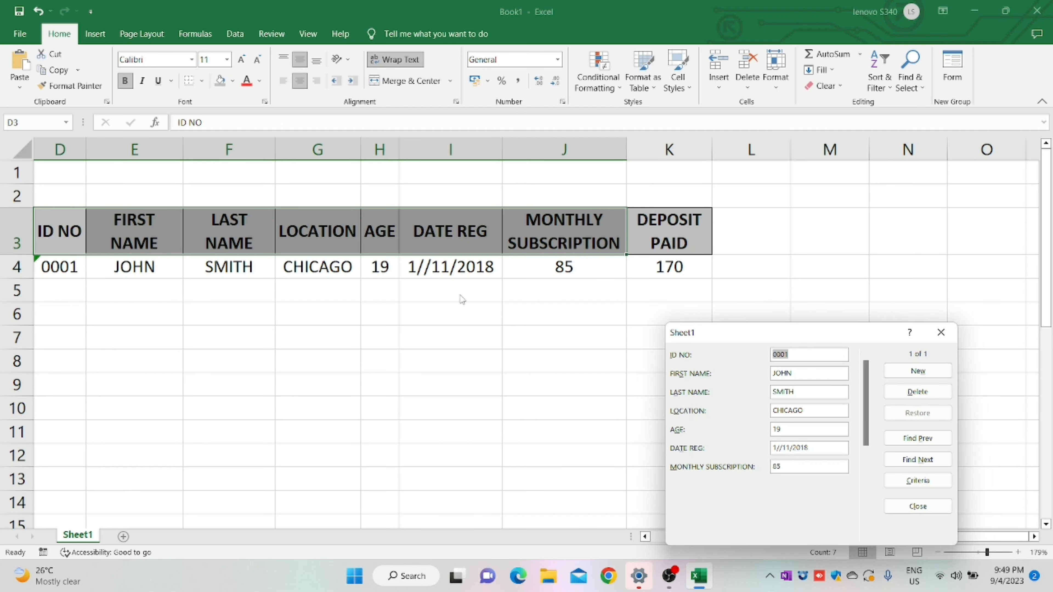
click(918, 371)
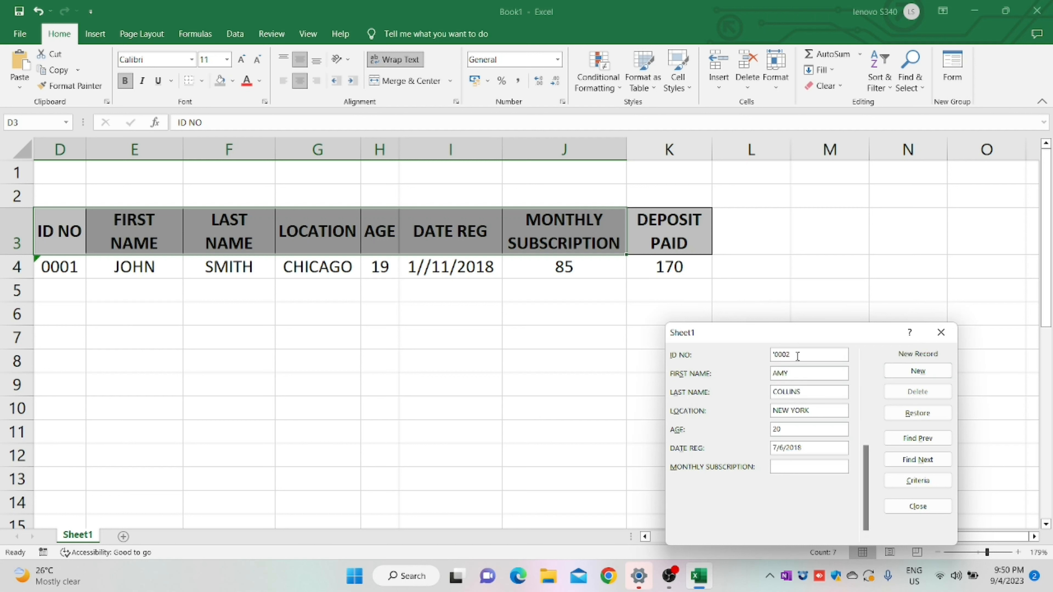
click(917, 371)
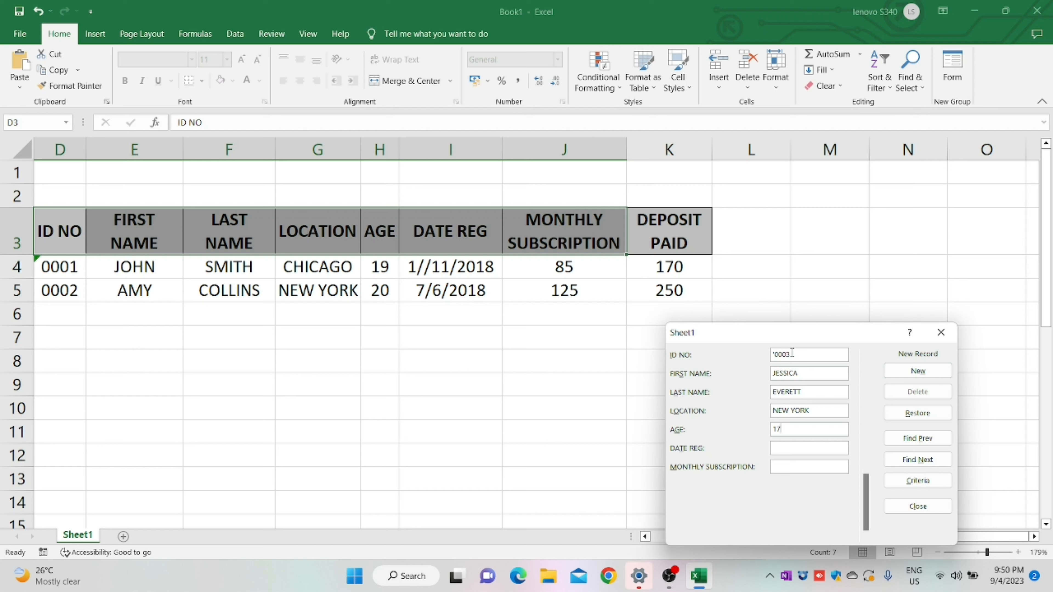
click(916, 371)
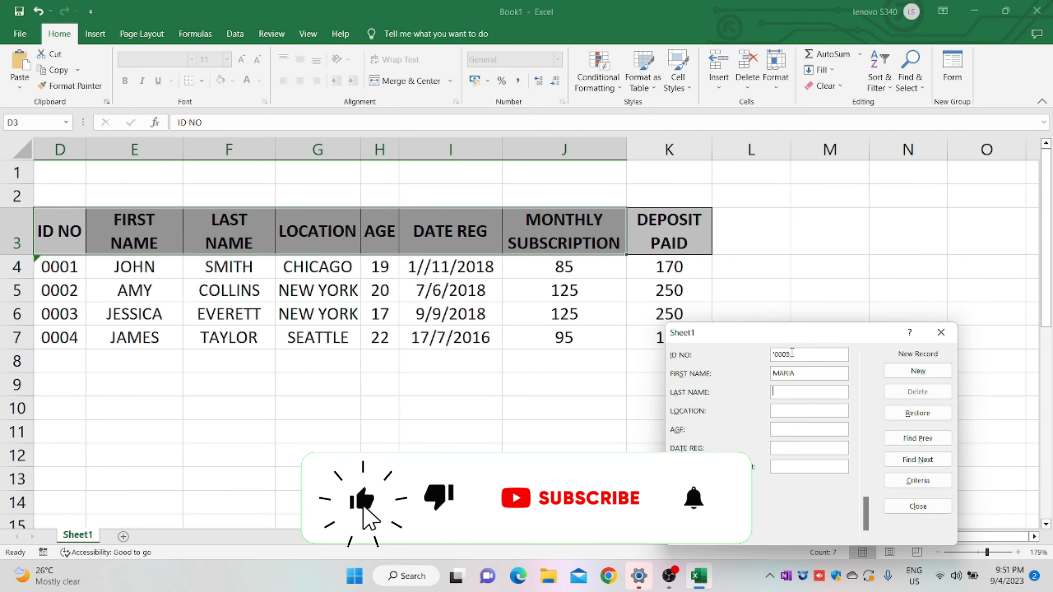
click(916, 371)
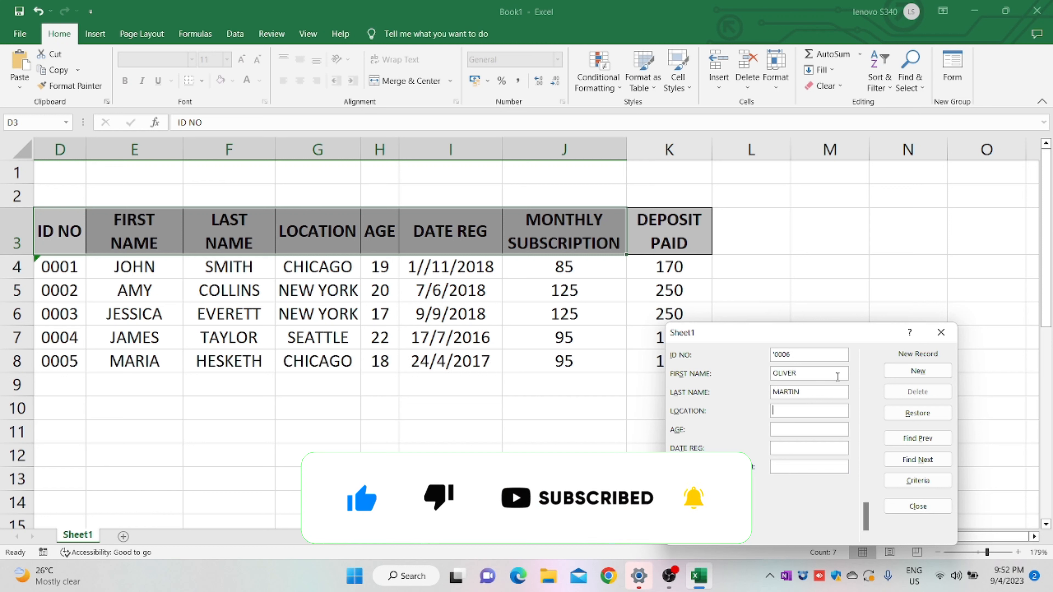
click(916, 370)
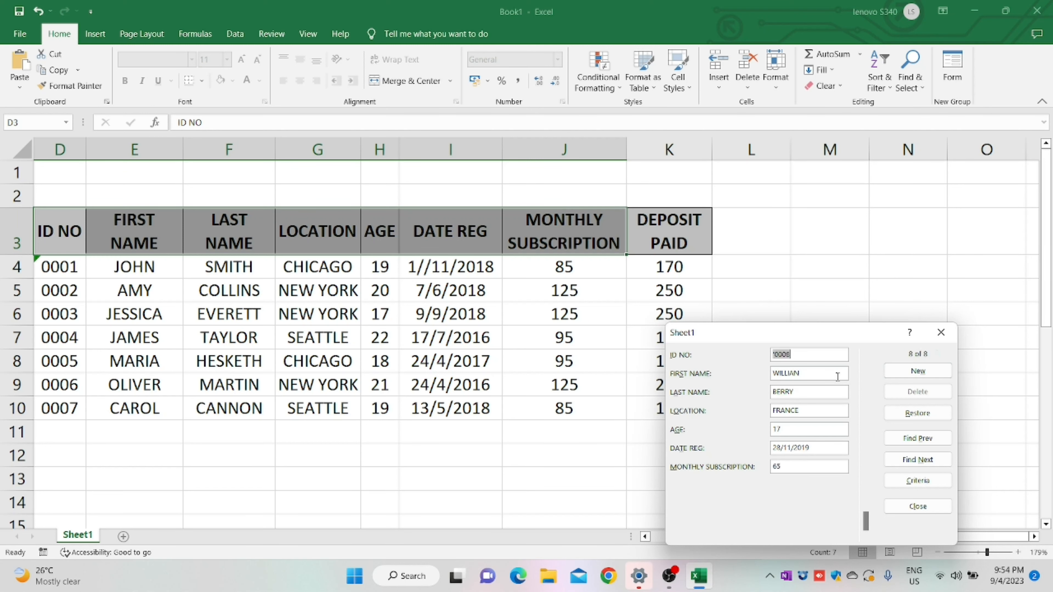
click(916, 506)
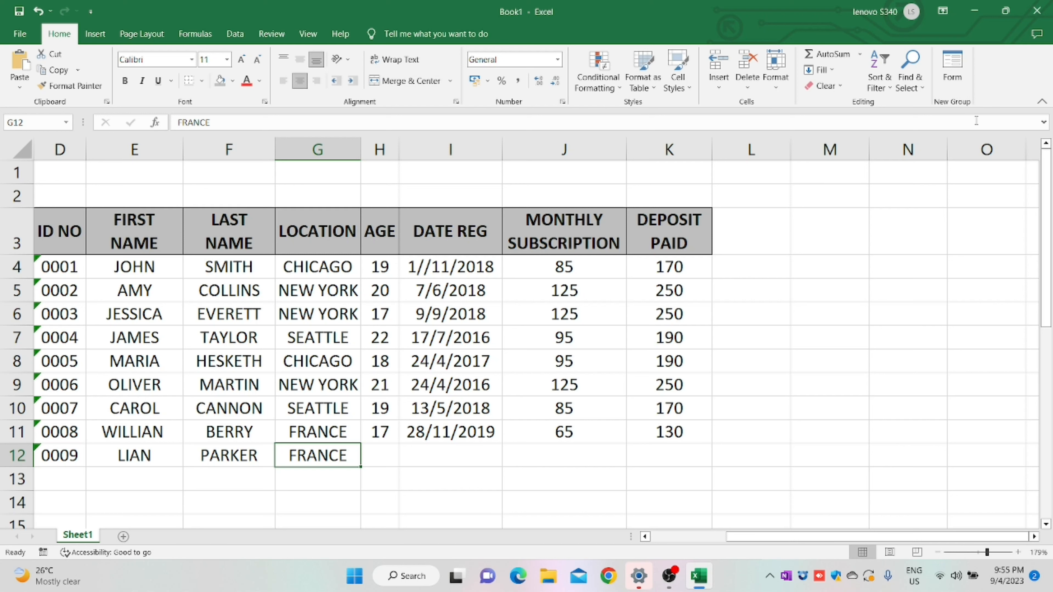
click(951, 70)
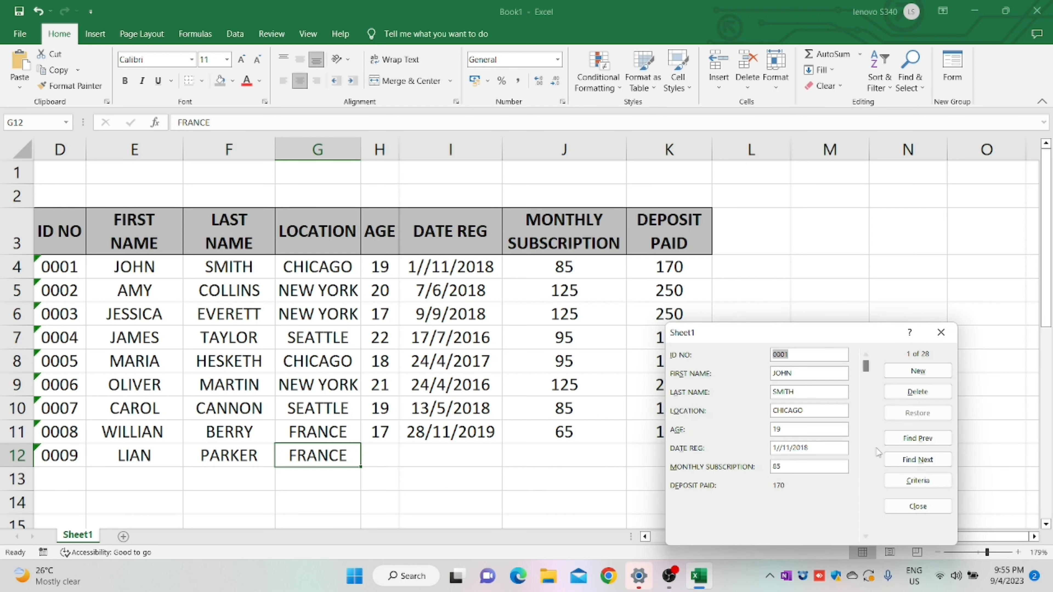
click(918, 461)
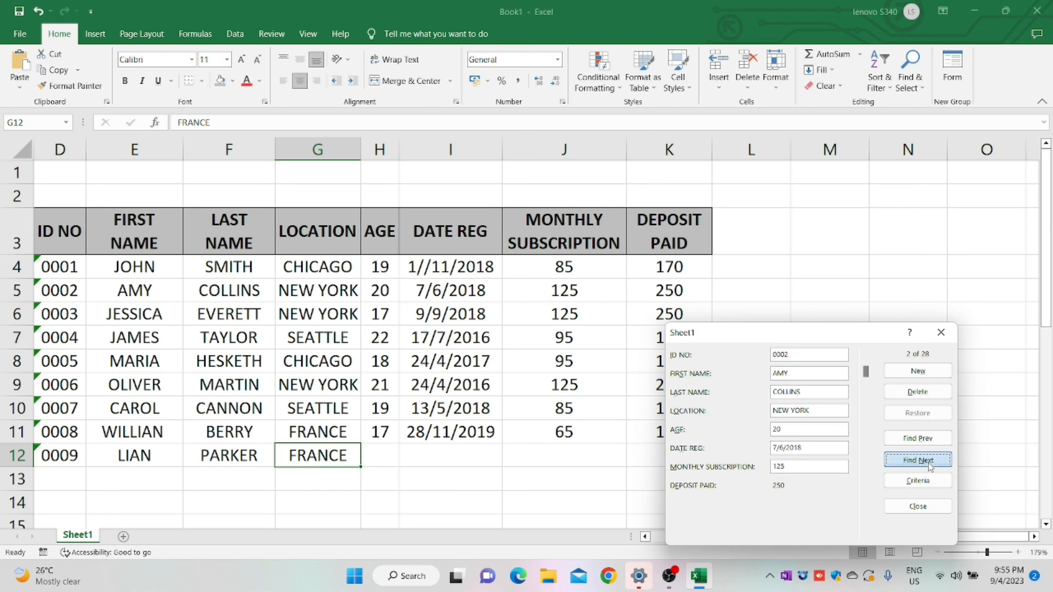
click(918, 461)
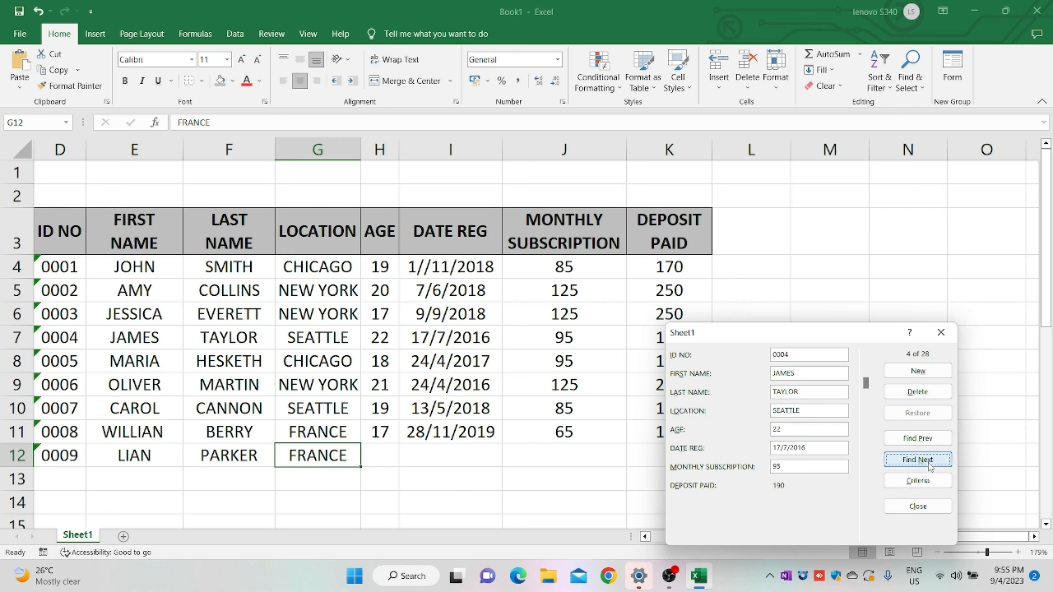
click(918, 460)
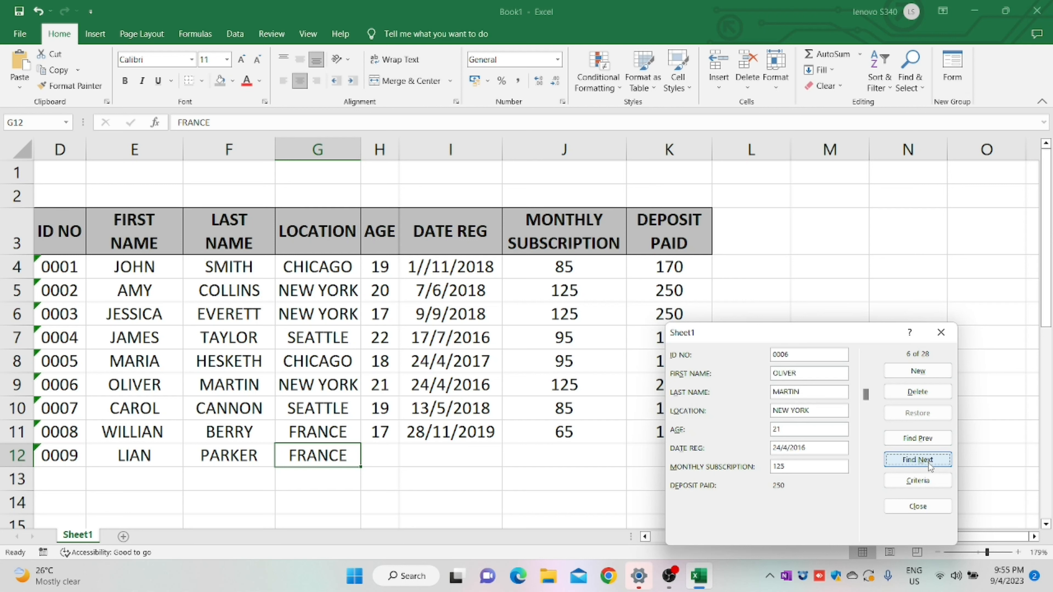
click(918, 459)
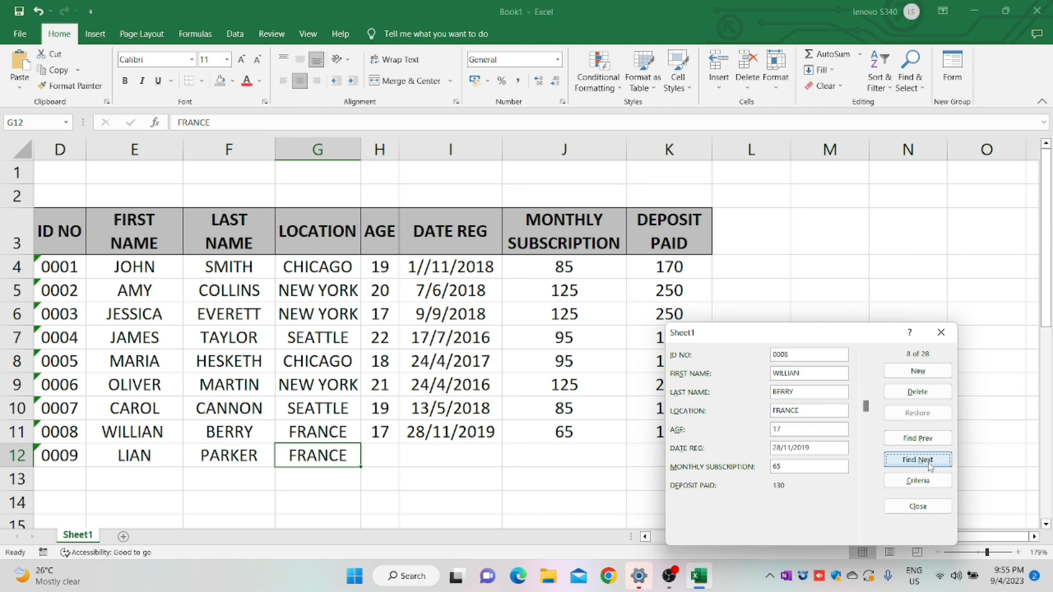
click(918, 460)
text(85)
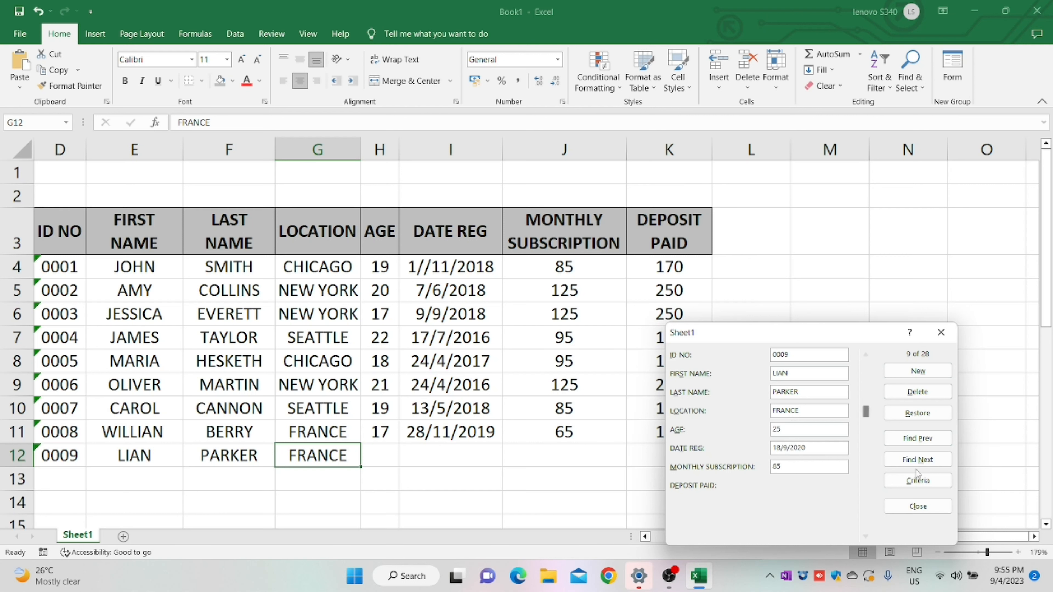
click(916, 507)
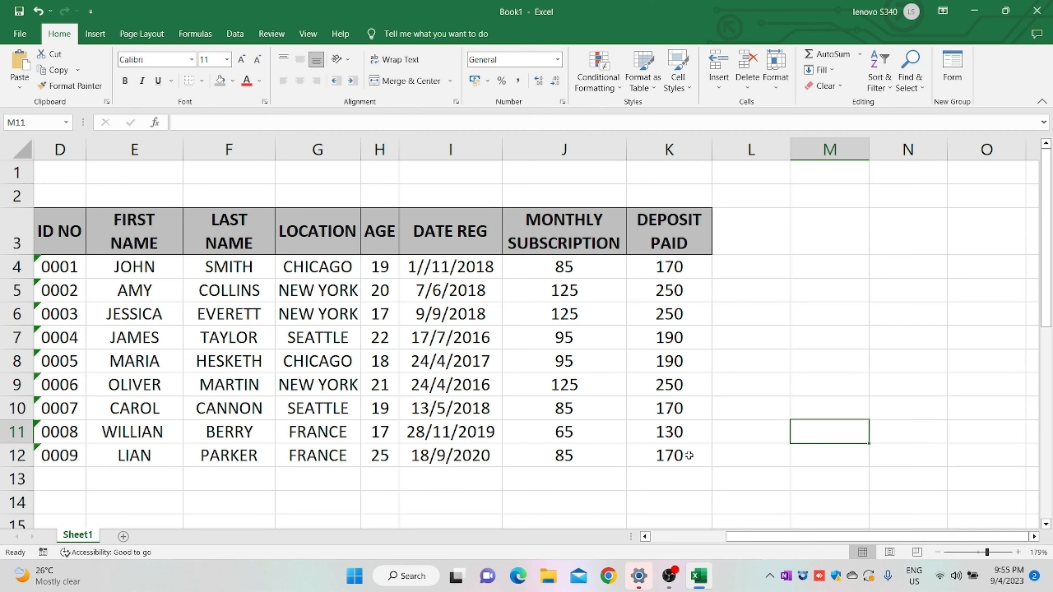
Select the whole table D3:K12 and bring up the border choices for it.
click(667, 456)
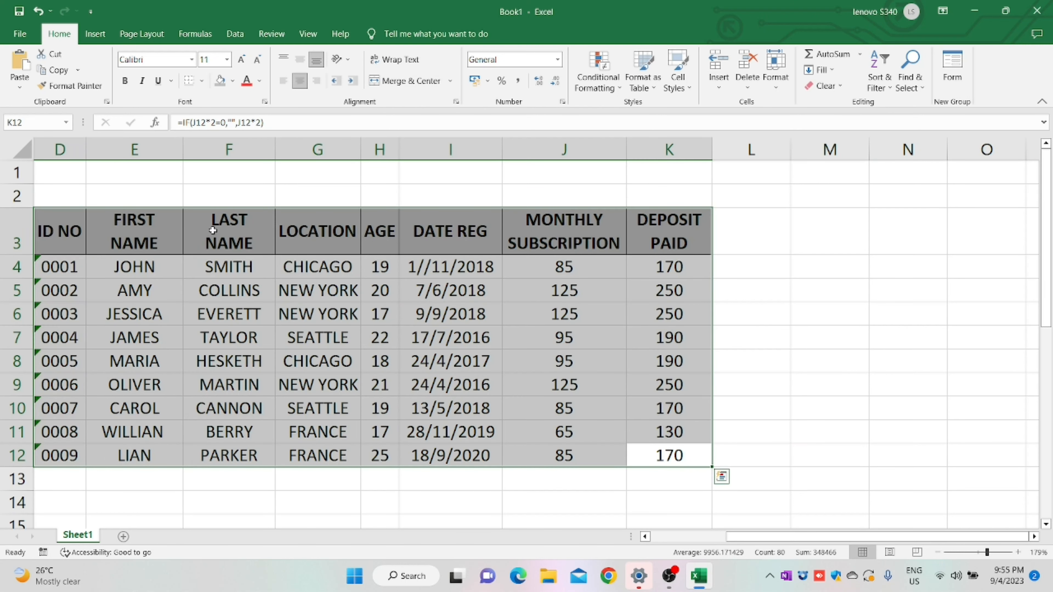
click(203, 81)
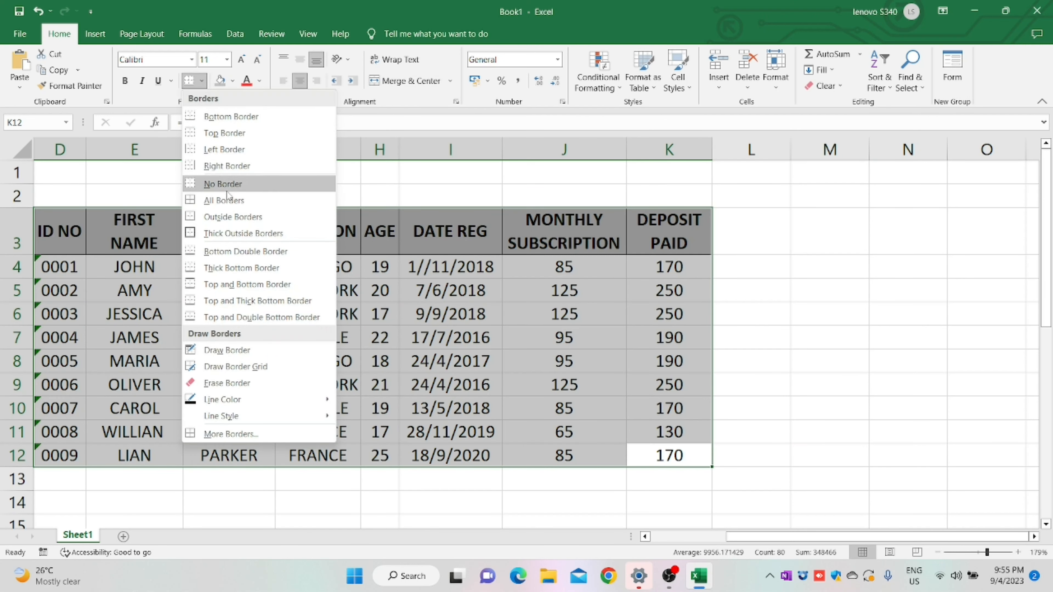